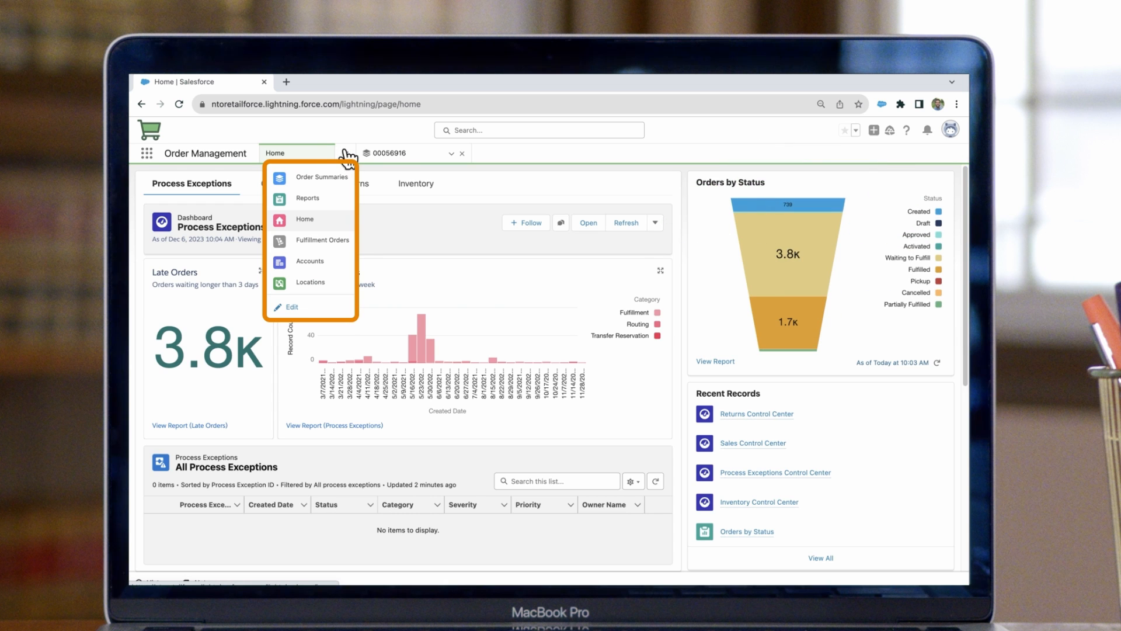
mouse_move(346, 152)
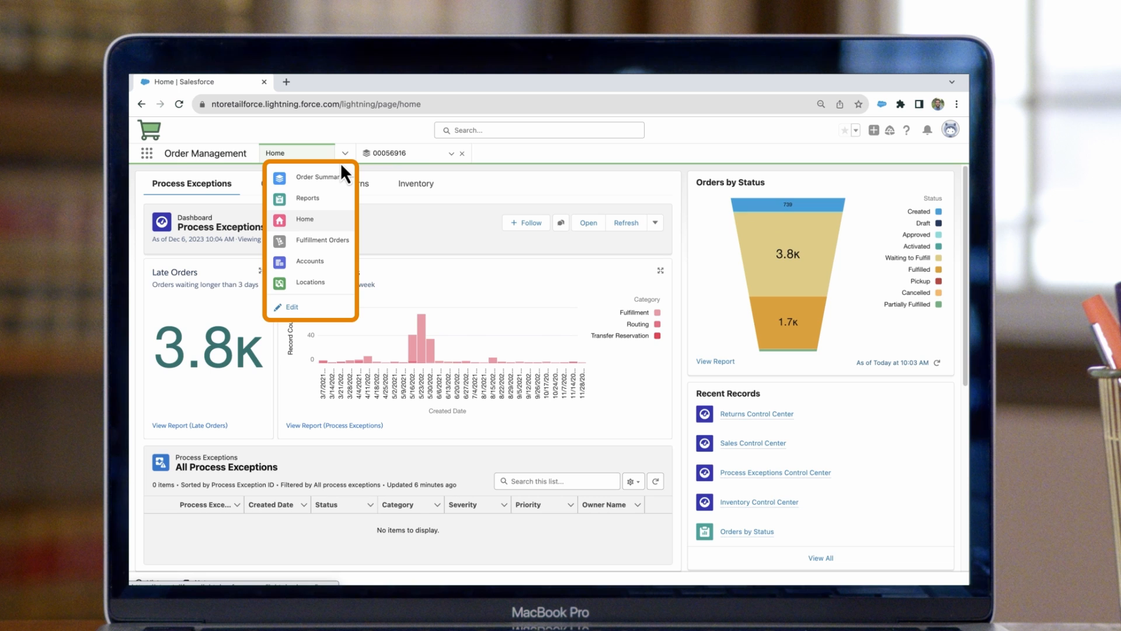
mouse_move(349, 177)
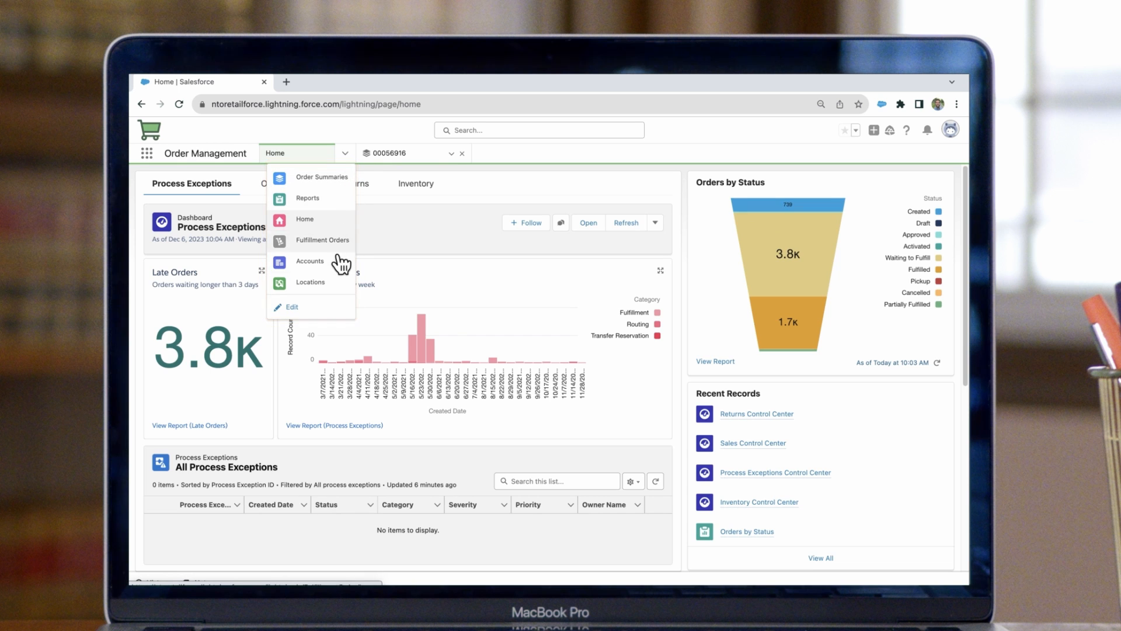
mouse_move(321, 176)
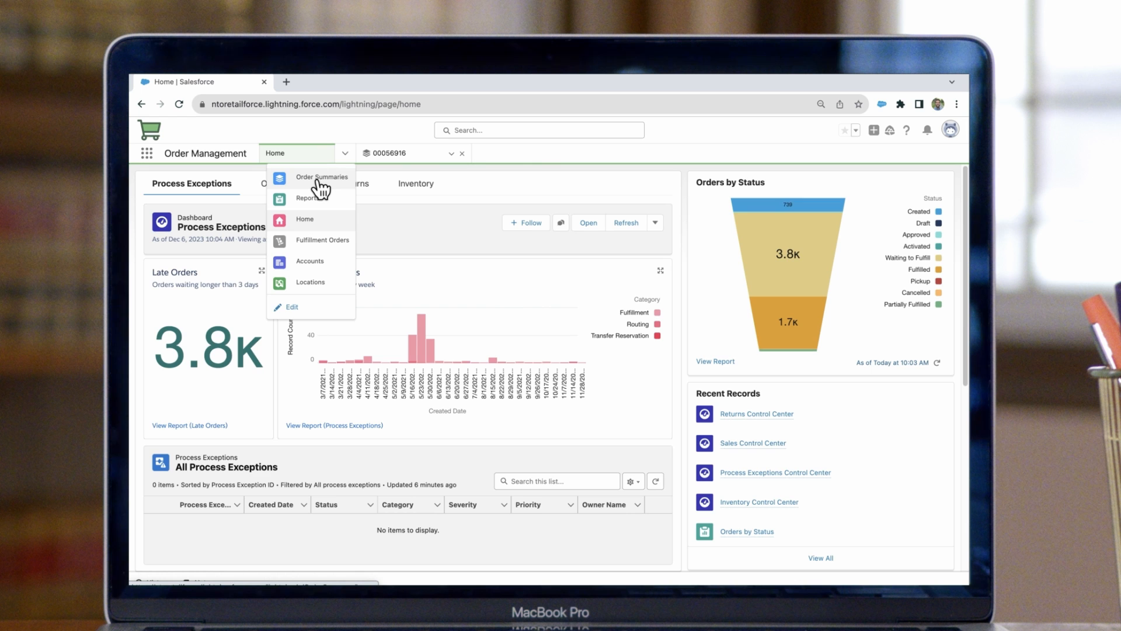
Step: Filter the All Order Summaries list view down to order 00056917 via list search
click(322, 177)
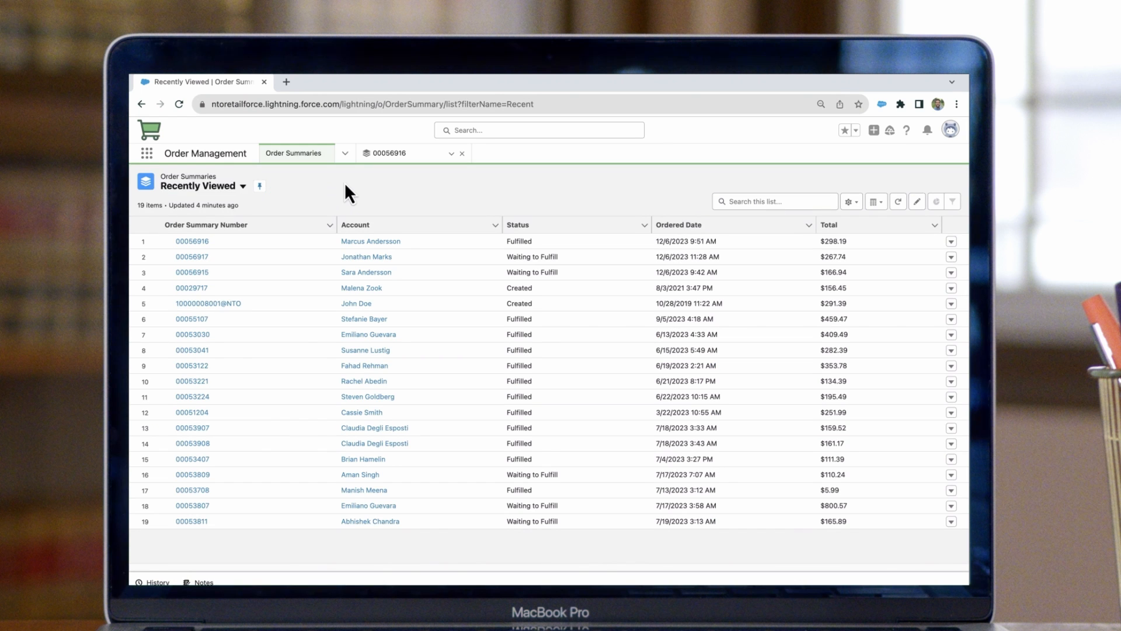
click(202, 185)
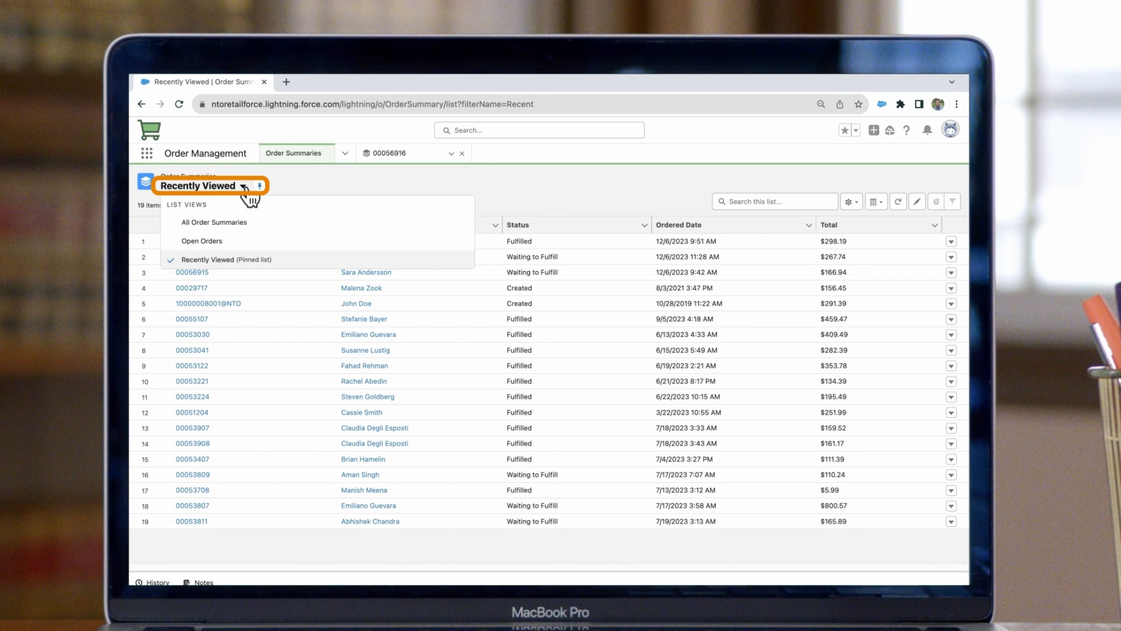
mouse_move(245, 222)
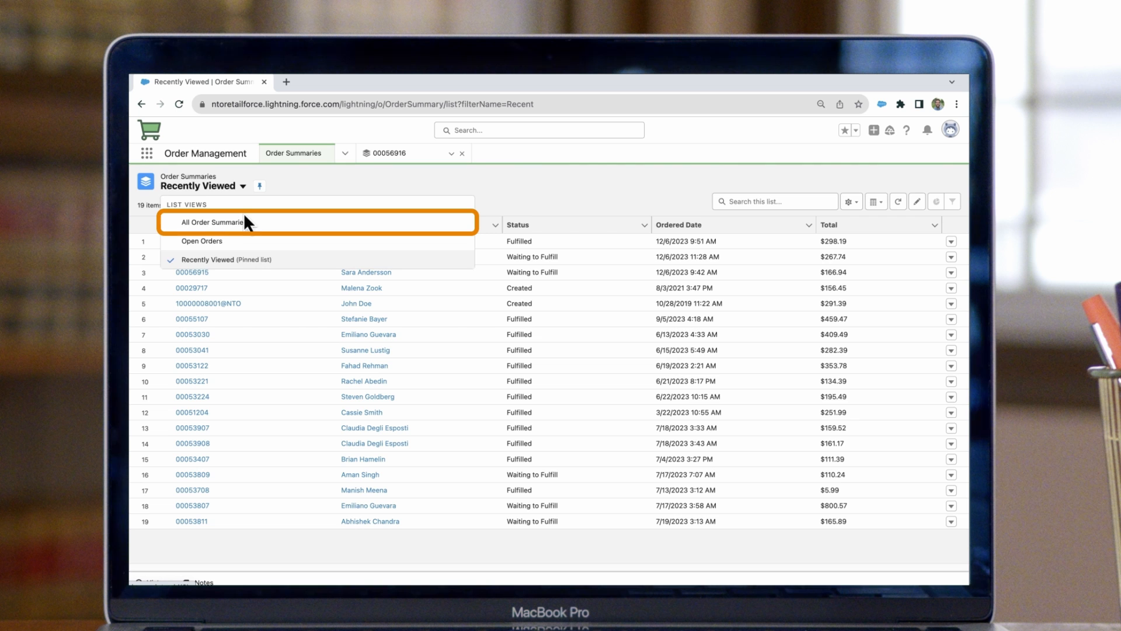
click(211, 222)
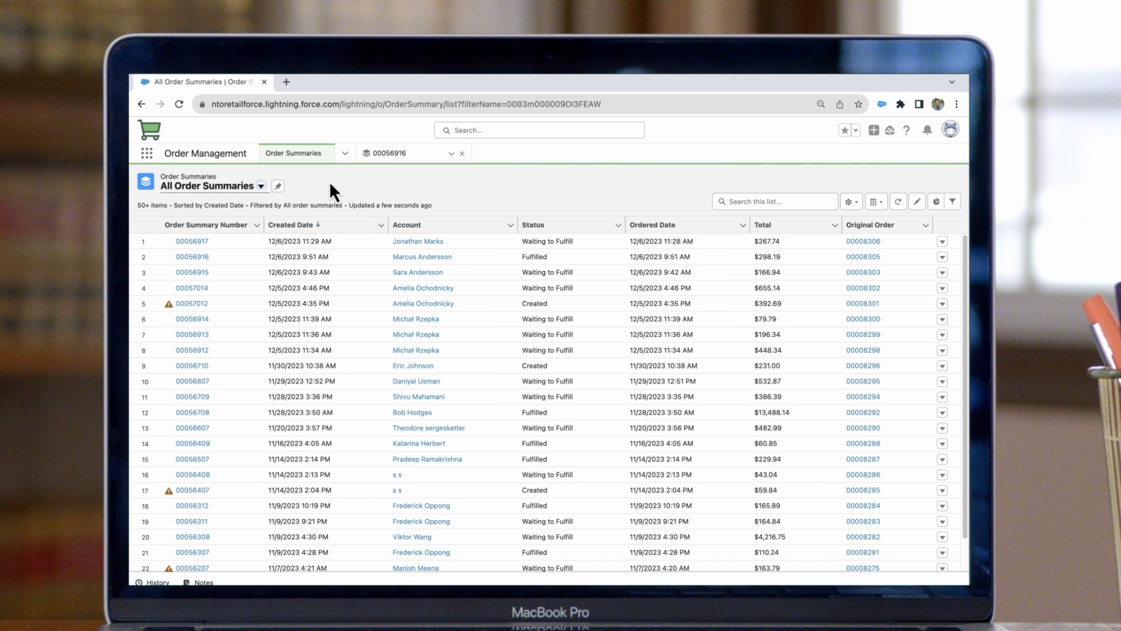
click(775, 200)
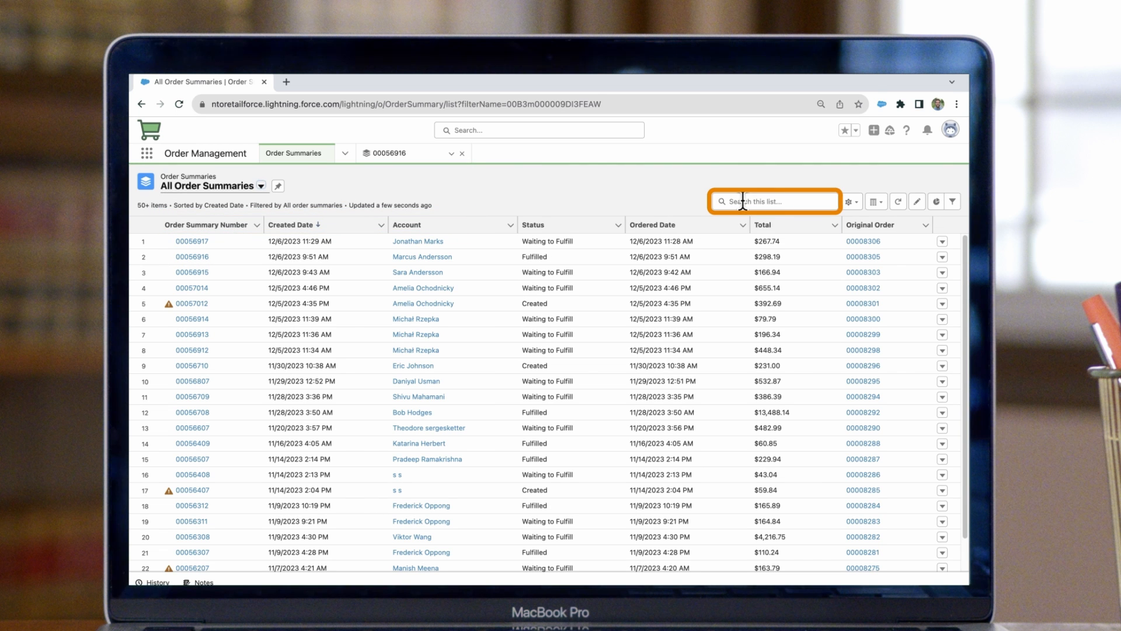
text(00056917)
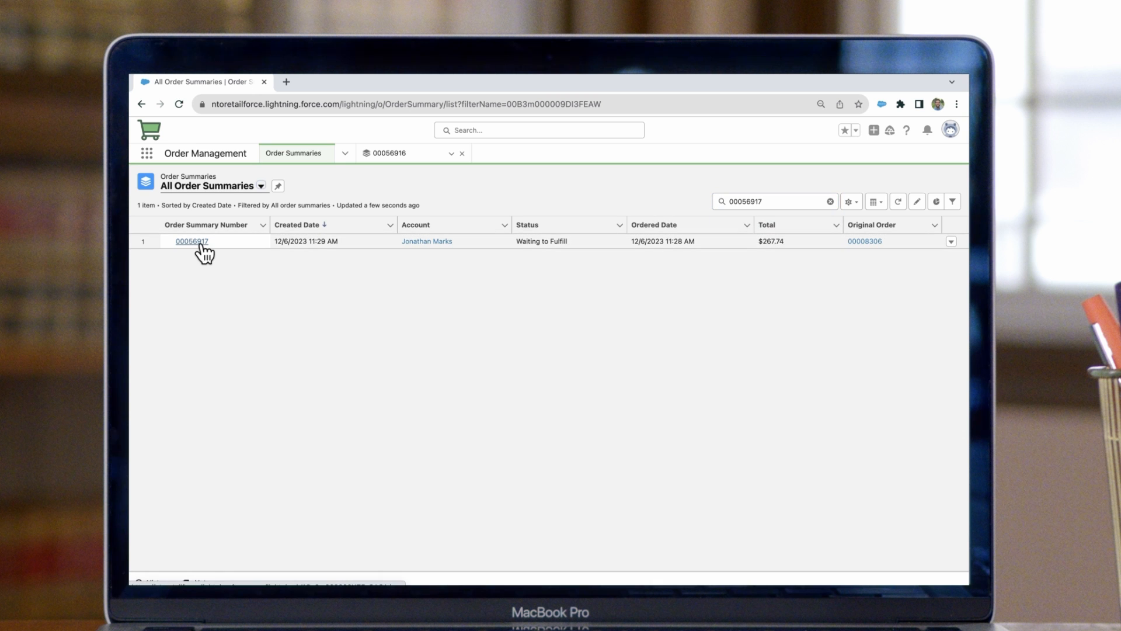
Step: View order summary 00056917 full-width and review its totals, fulfillment orders and product summaries
click(190, 241)
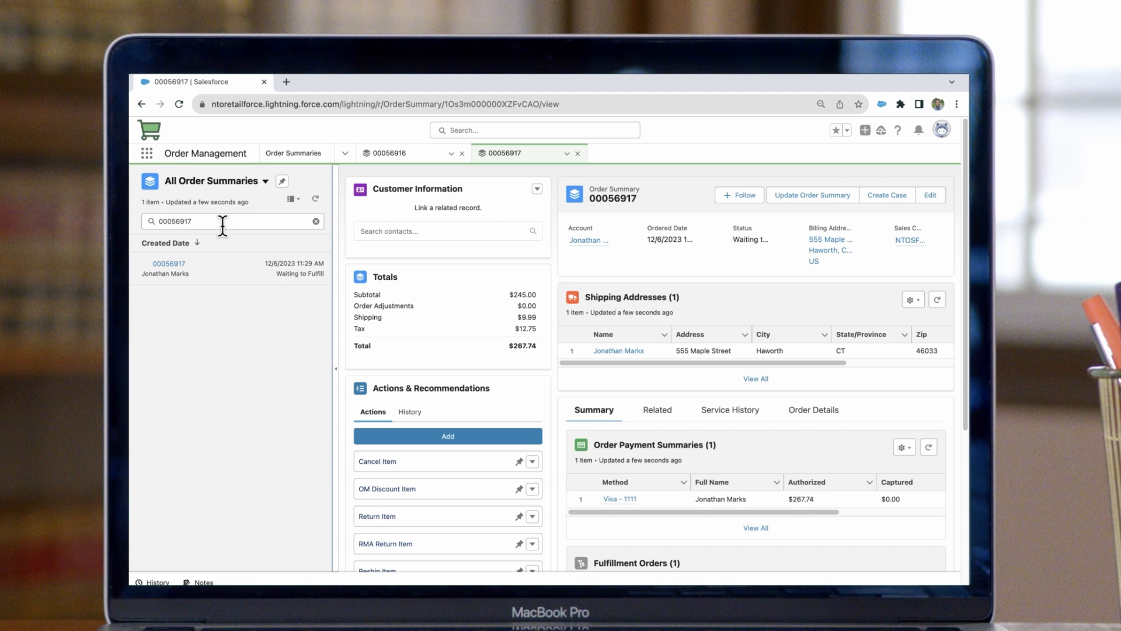
click(315, 221)
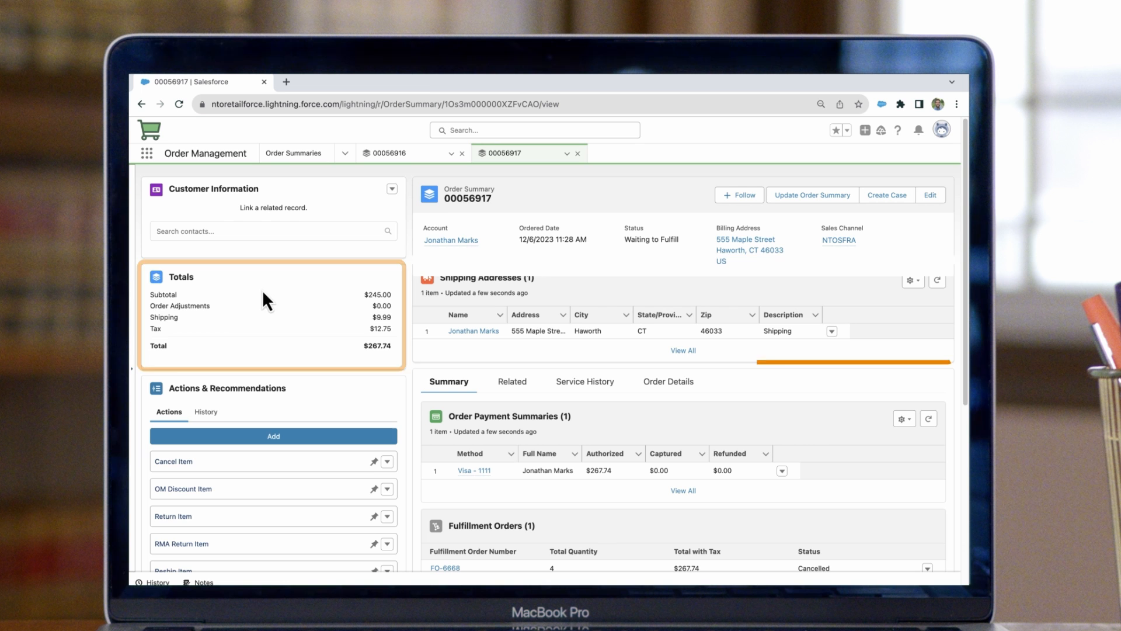
scroll(down, 3)
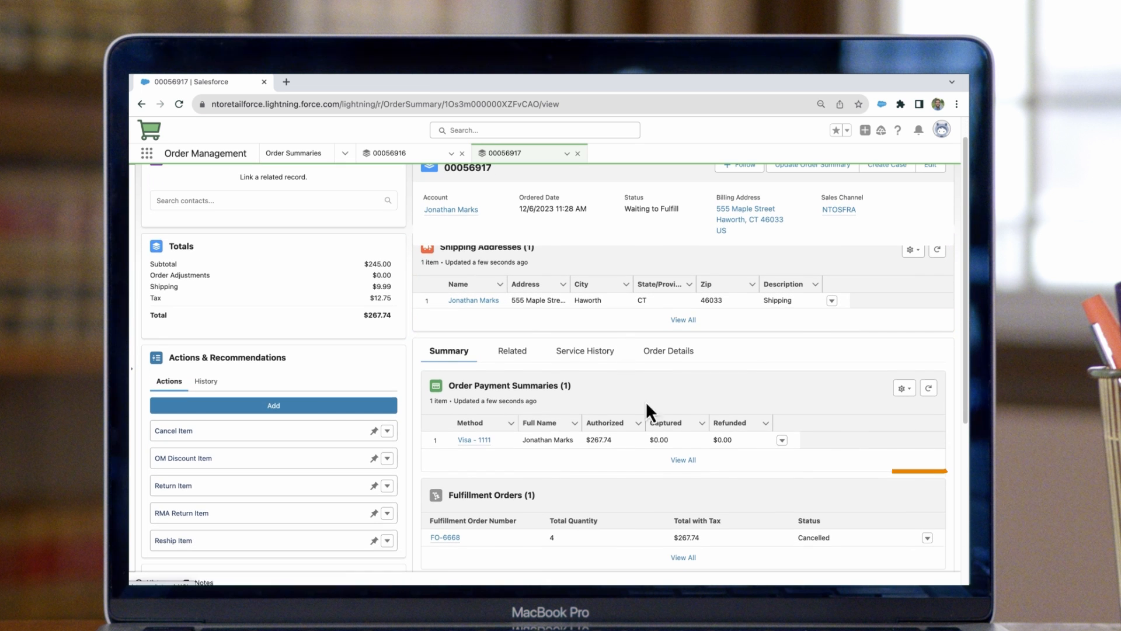
scroll(down, 3)
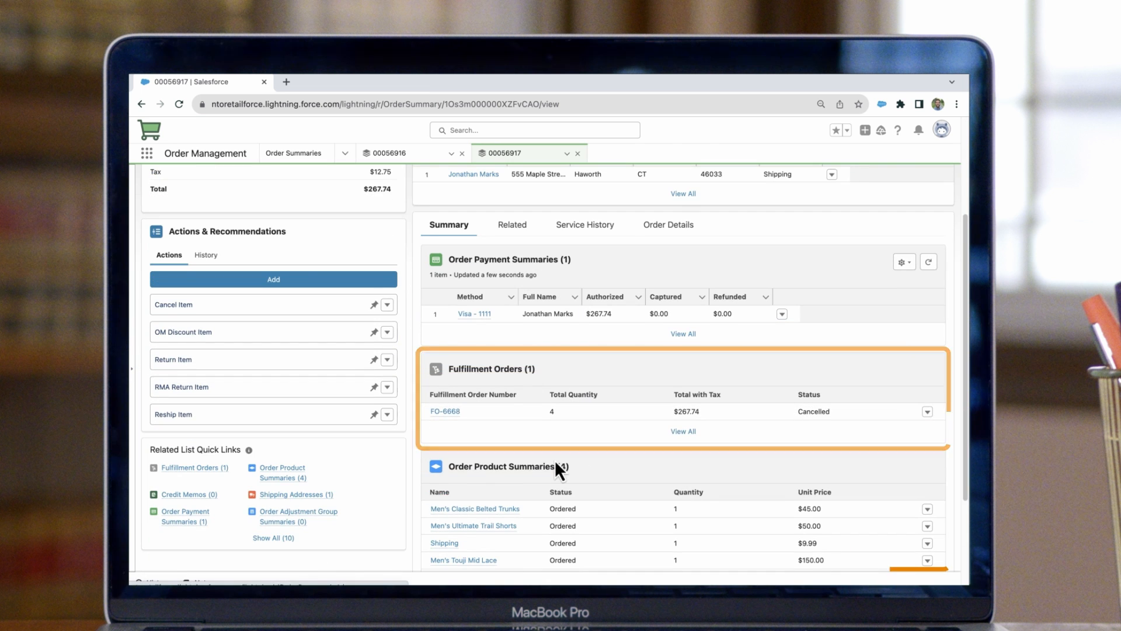
scroll(up, 3)
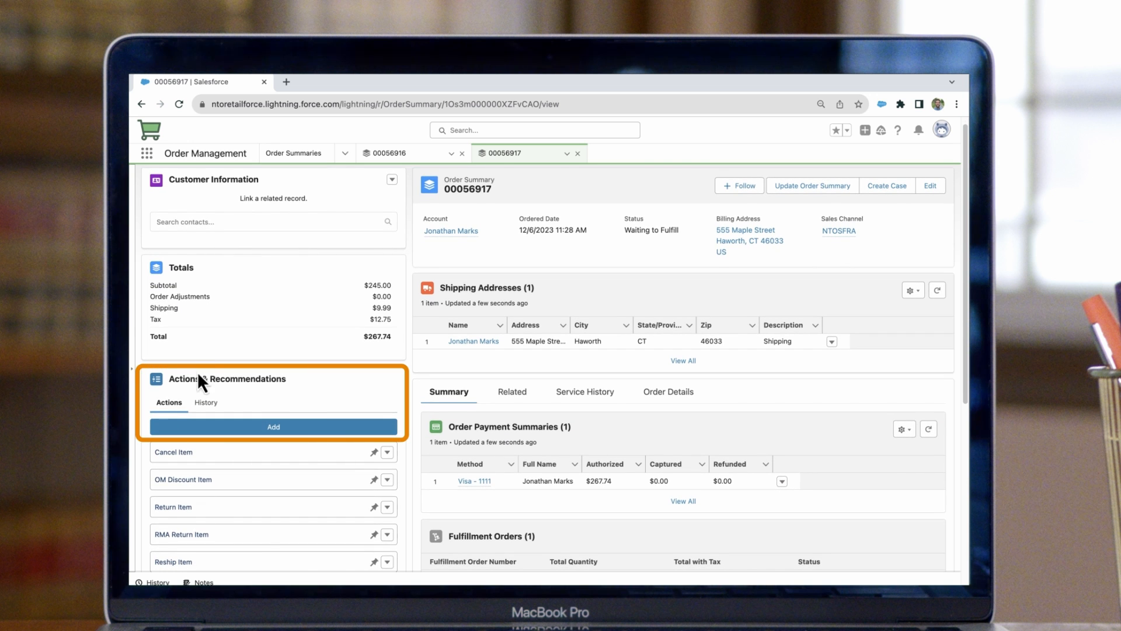
mouse_move(350, 393)
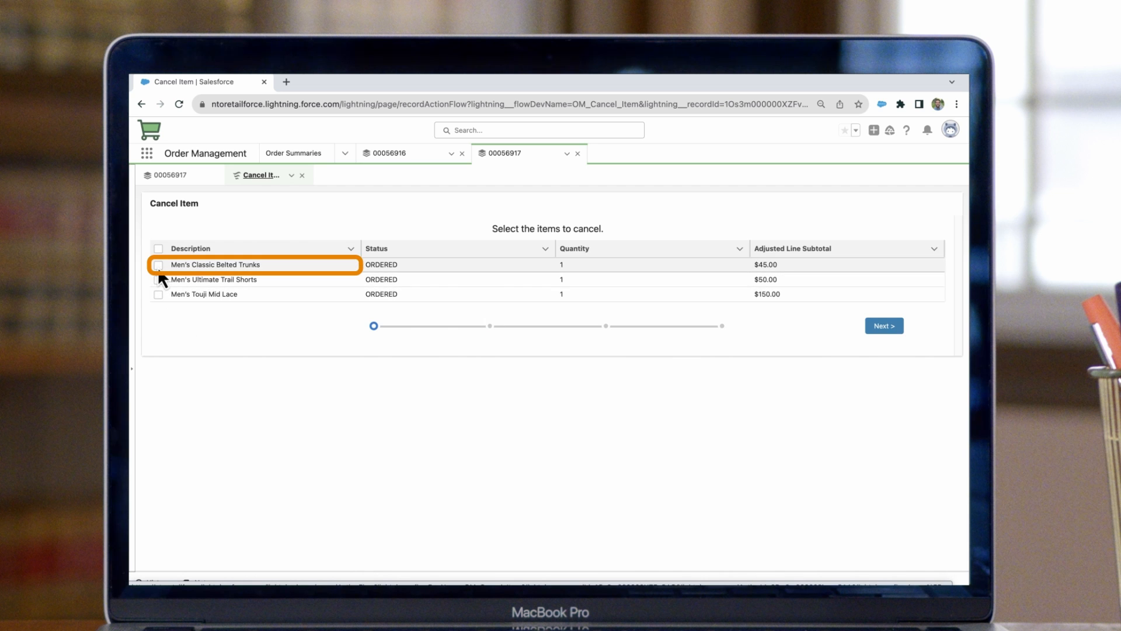
Step: Select Men's Classic Belted Trunks with reason Bought by mistake and reach the -$47.25 cancellation review
click(158, 265)
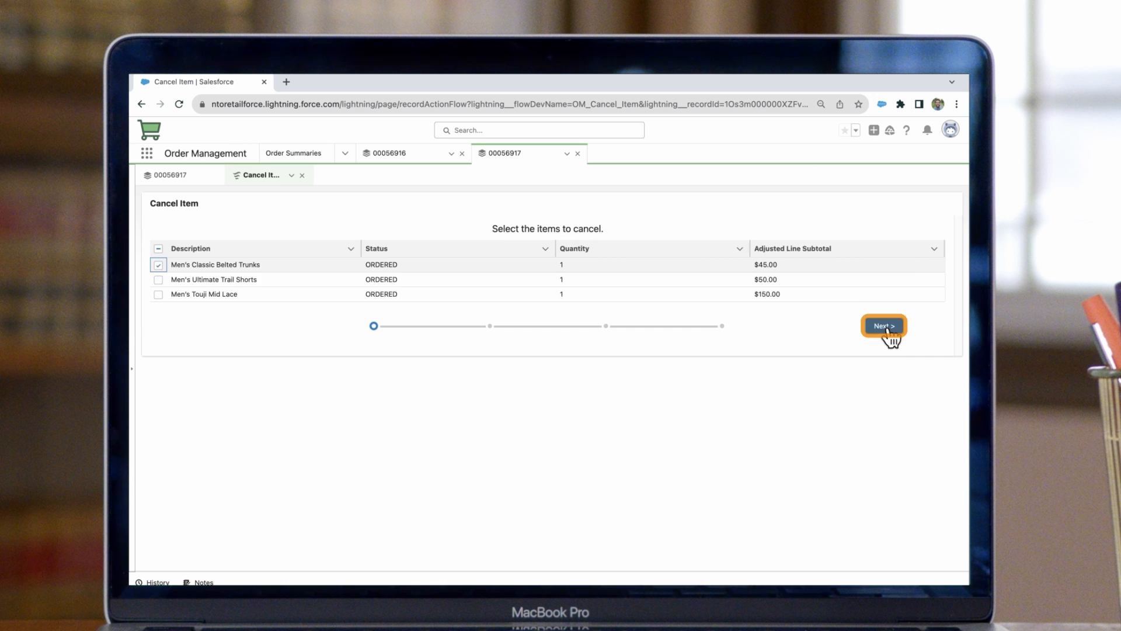
click(883, 326)
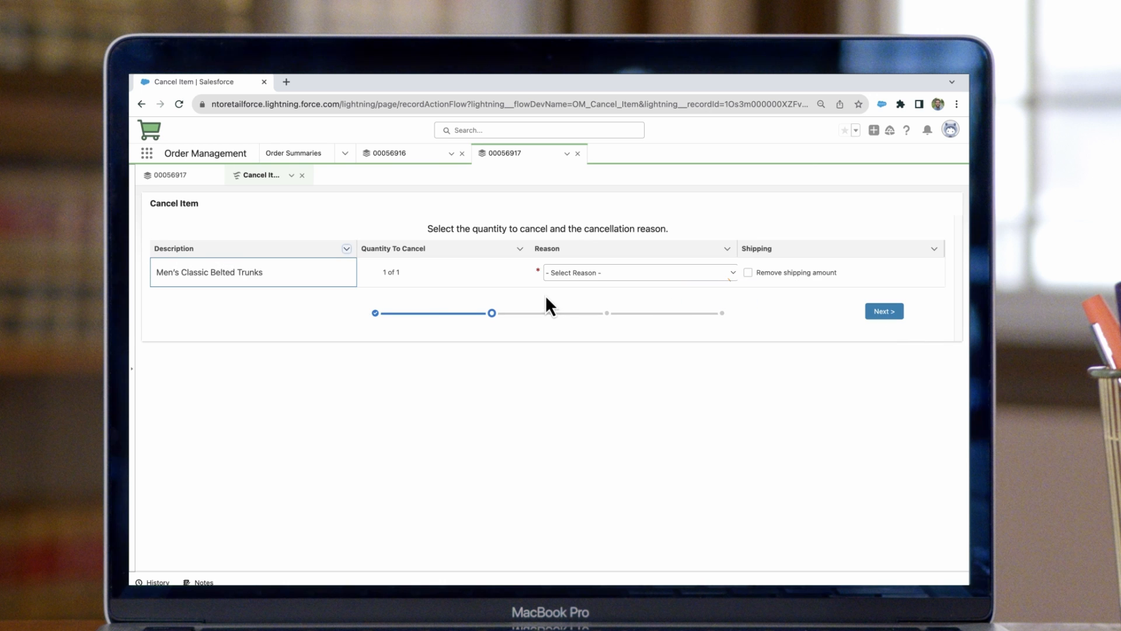
click(636, 272)
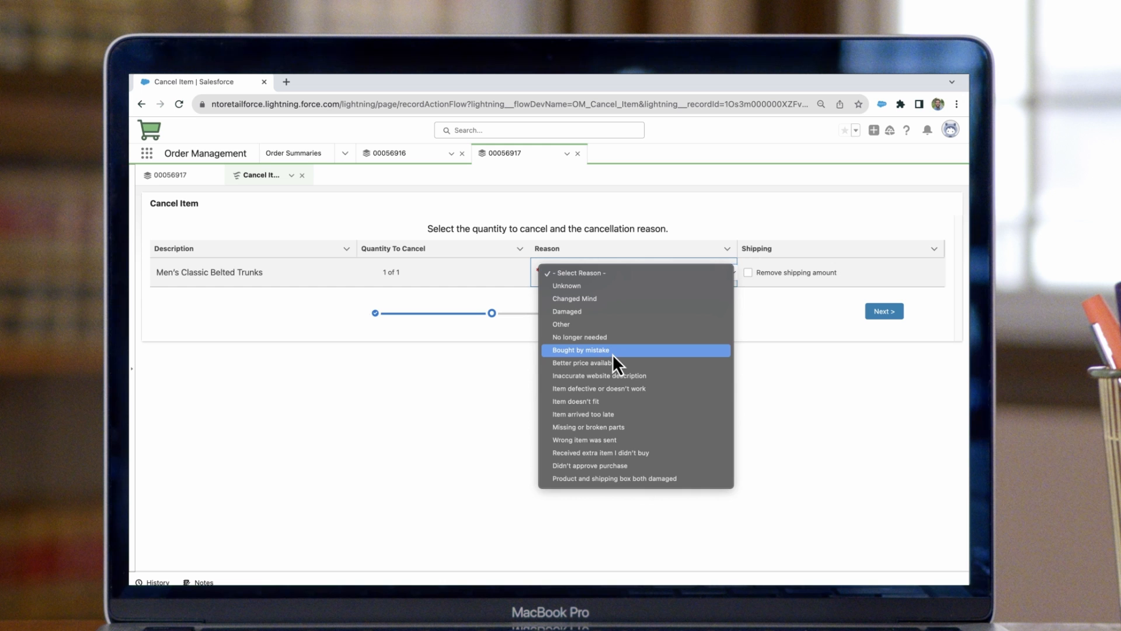
click(581, 349)
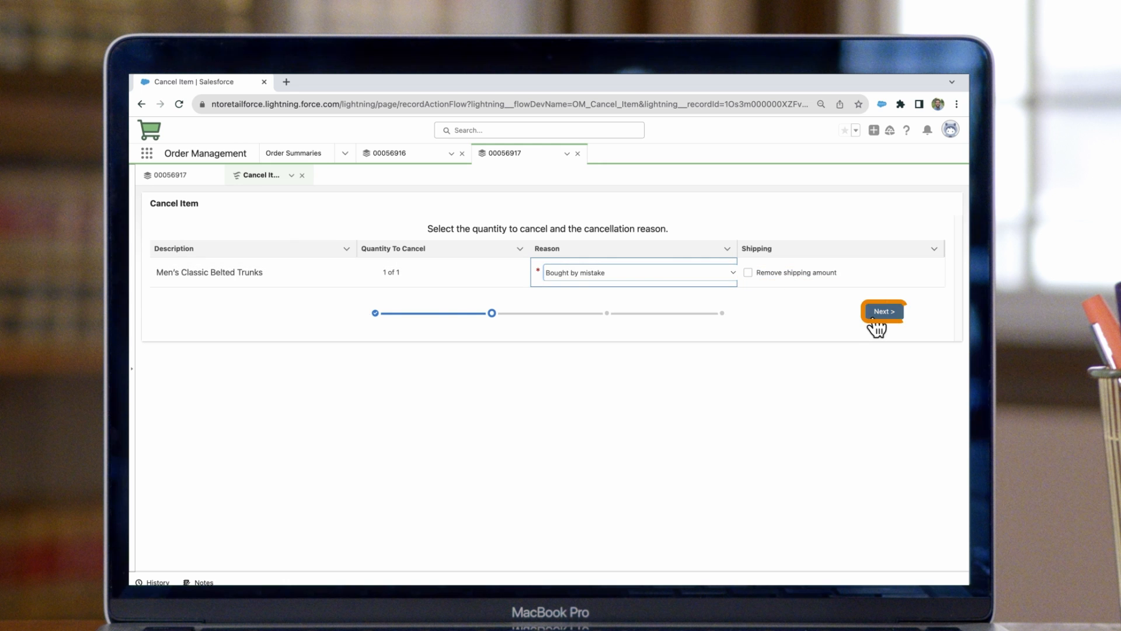
click(883, 311)
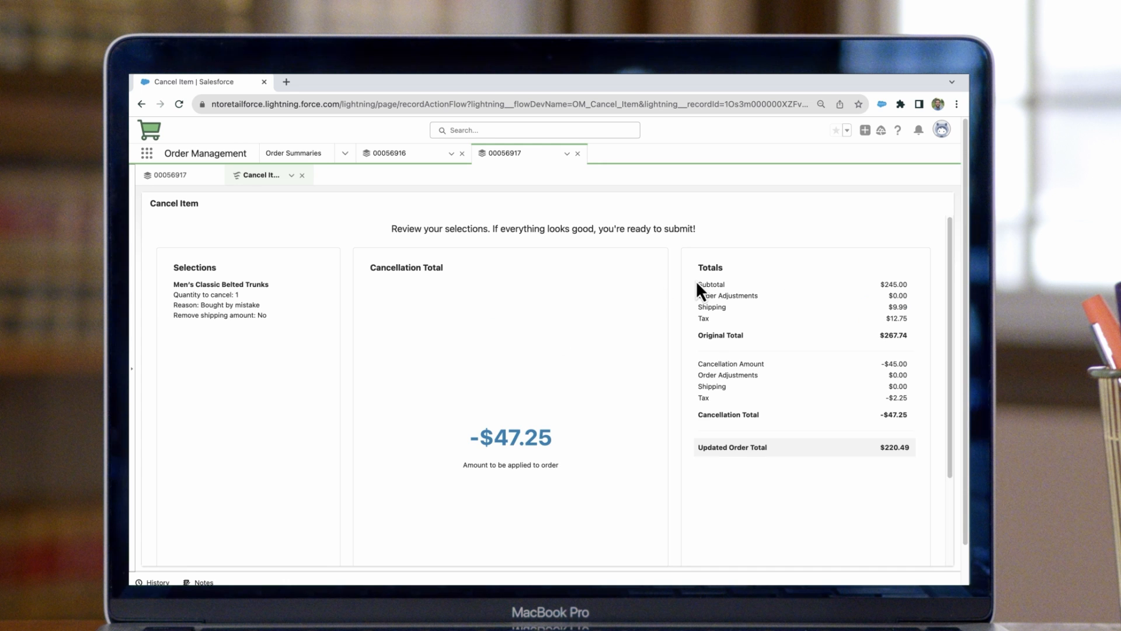
Step: Submit the Men's Classic Belted Trunks cancellation and finish back to order 00056917
scroll(down, 3)
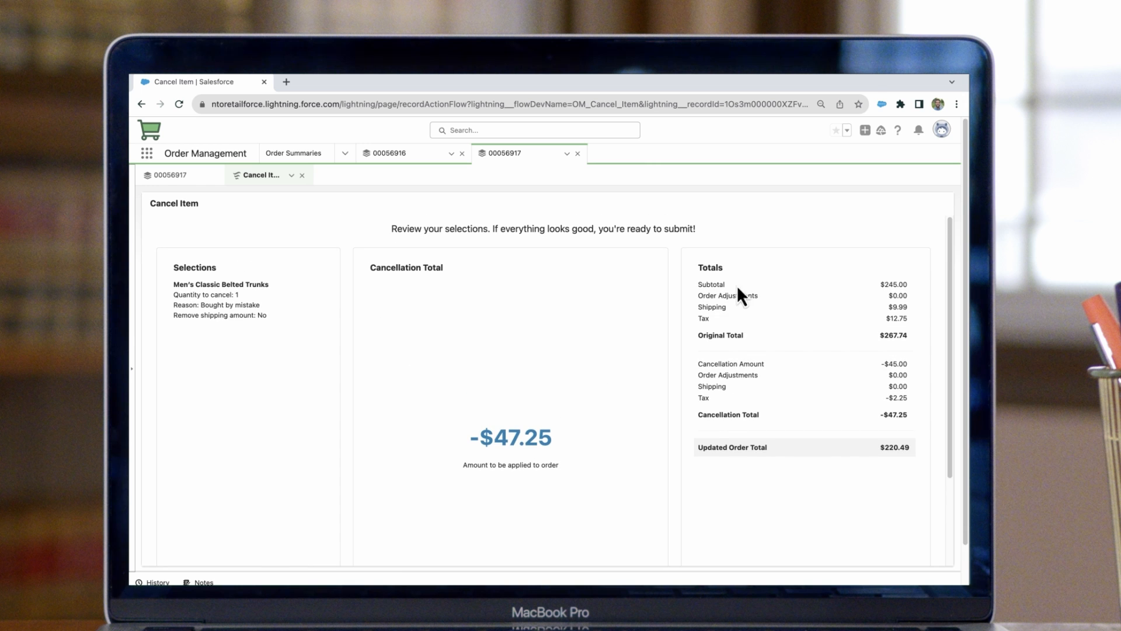
mouse_move(562, 299)
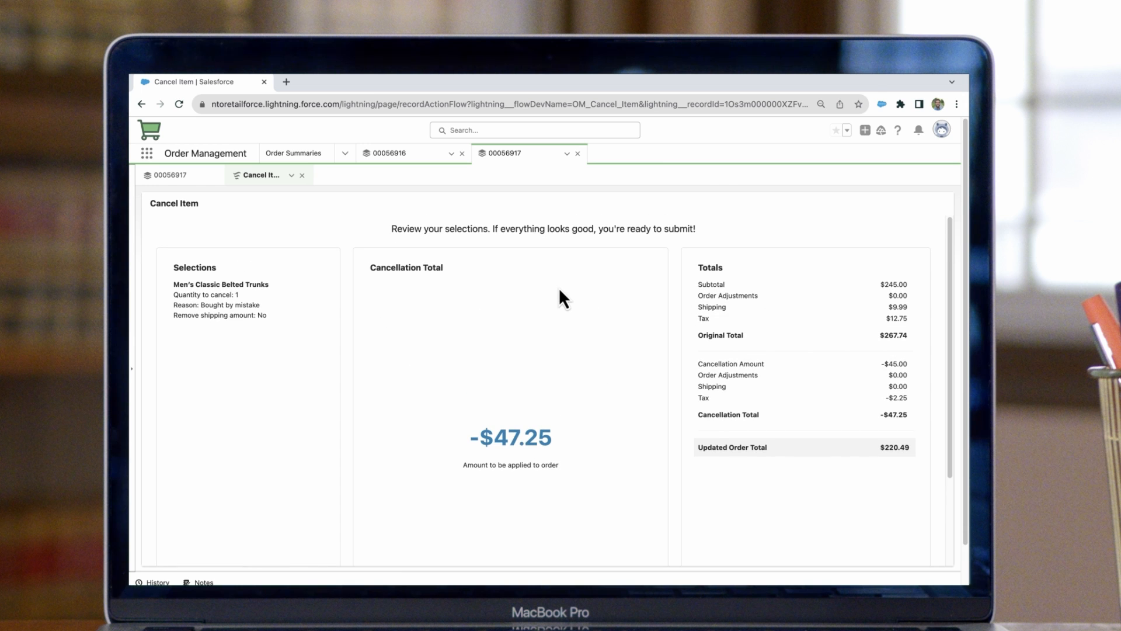
scroll(down, 3)
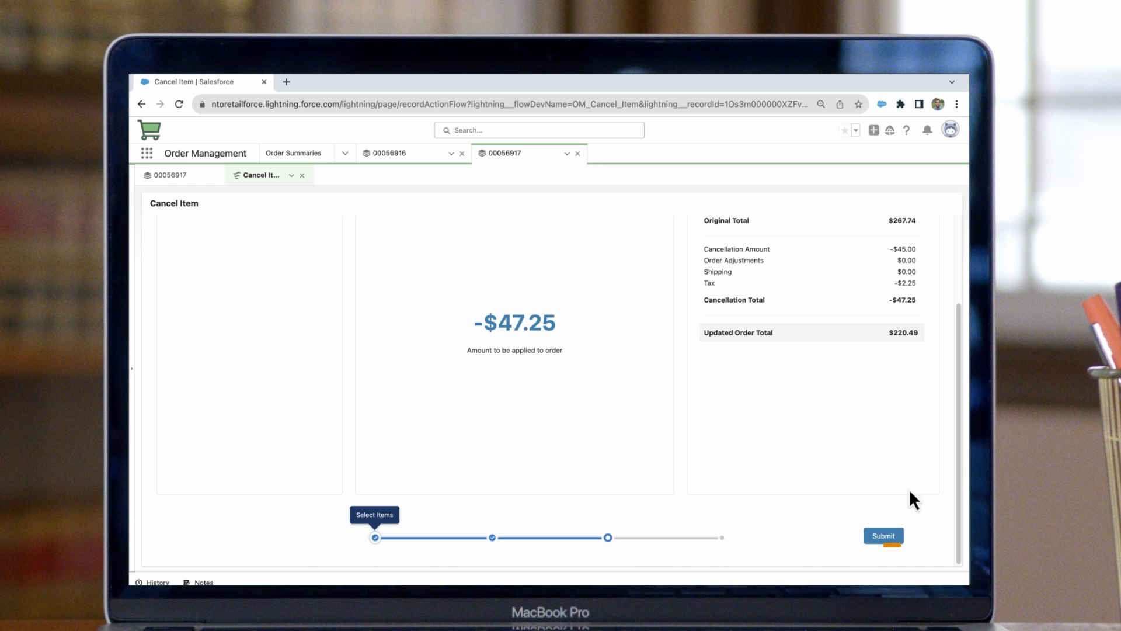
click(882, 536)
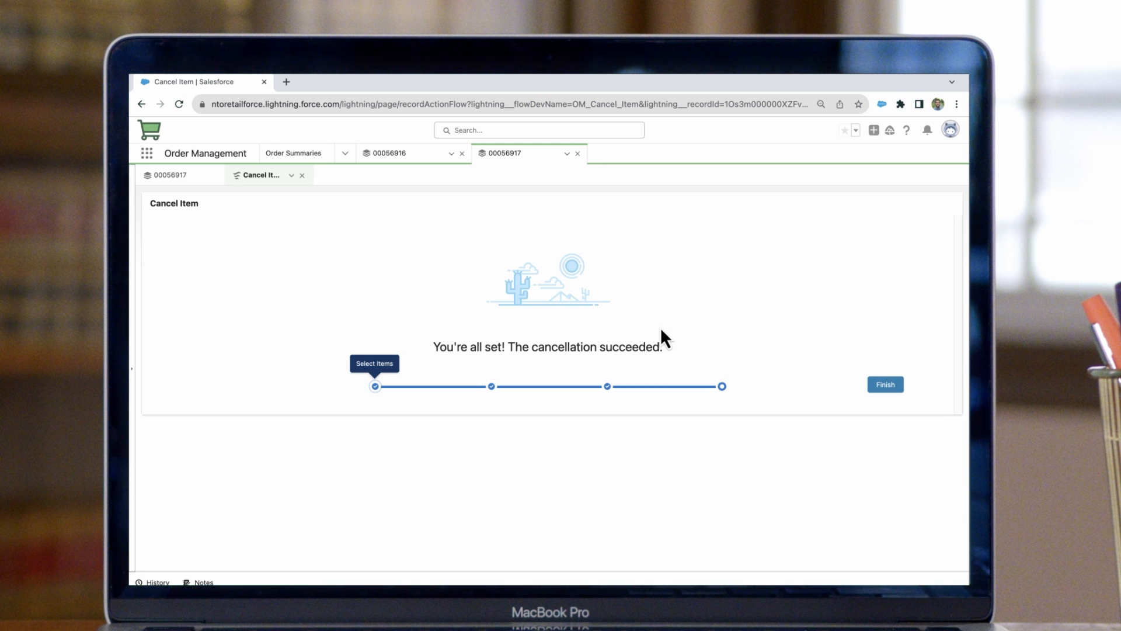
click(886, 384)
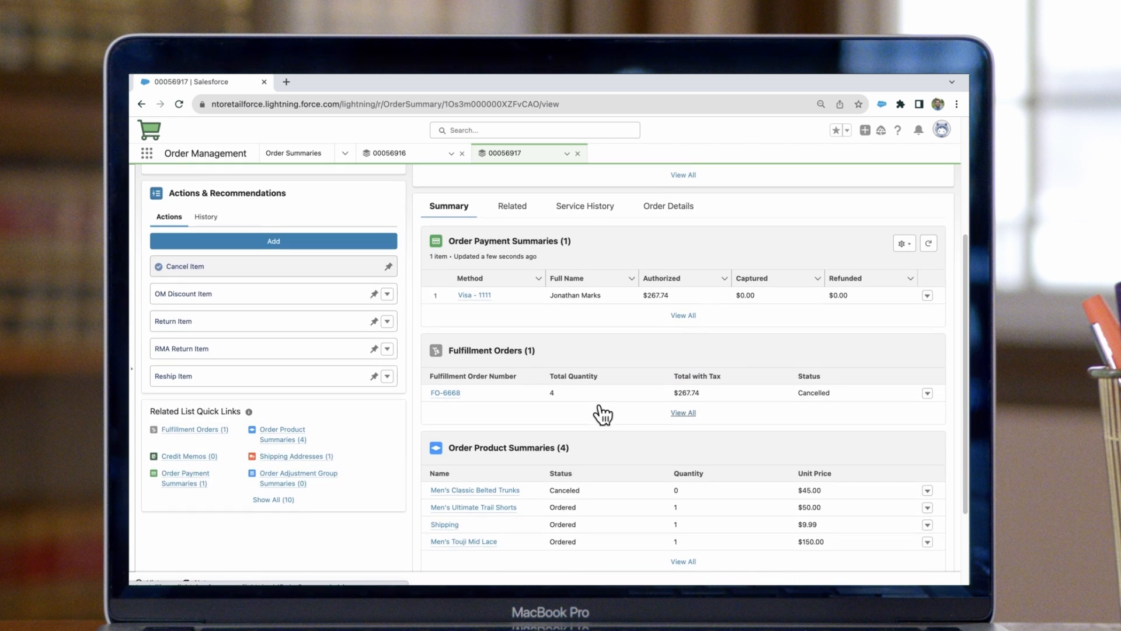
scroll(down, 3)
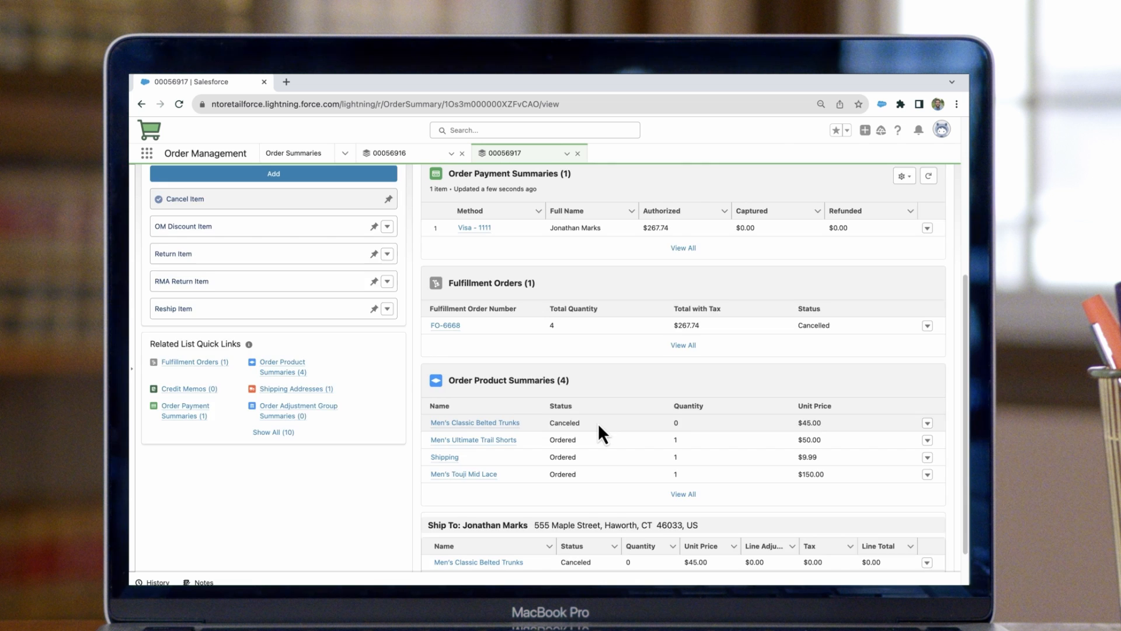
scroll(up, 3)
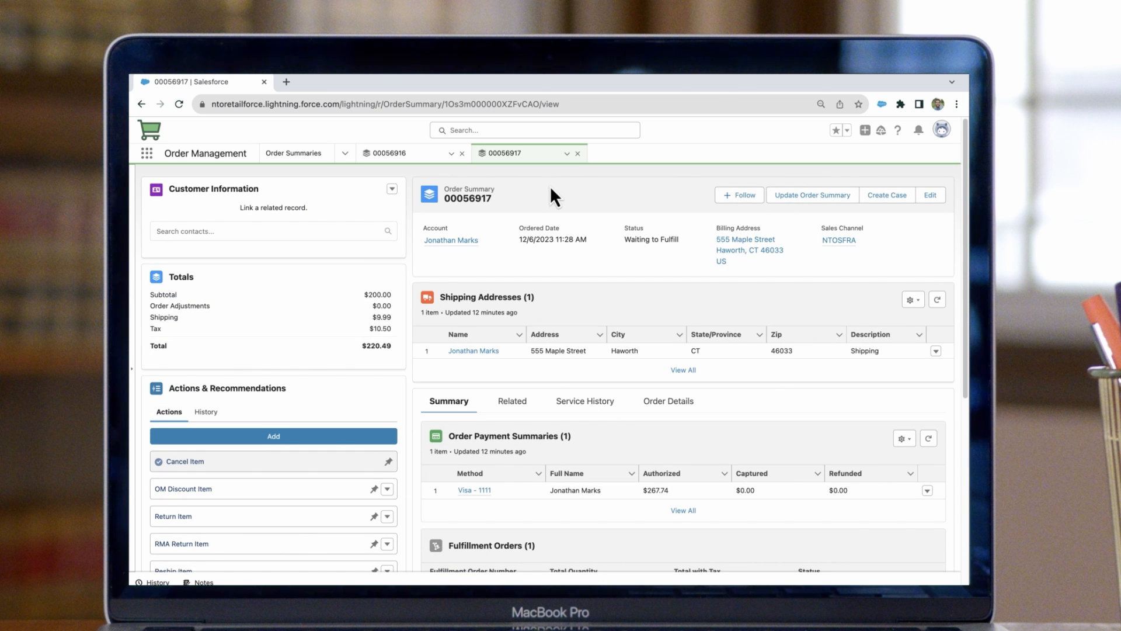
mouse_move(422, 175)
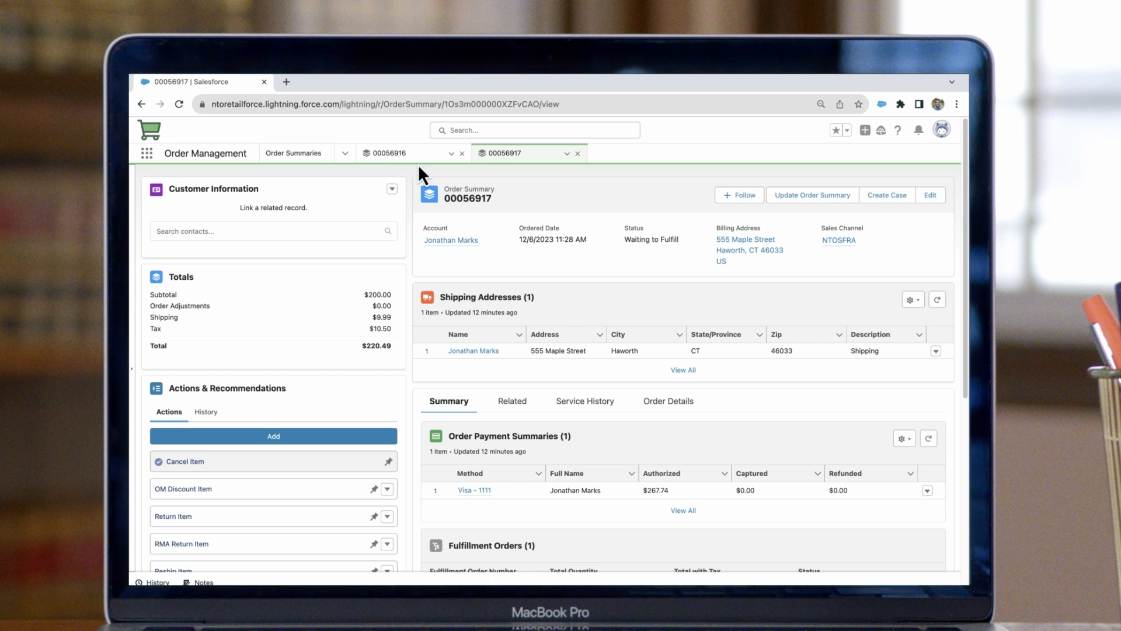
Step: Start the OM Discount Item flow on order 00056916
click(390, 152)
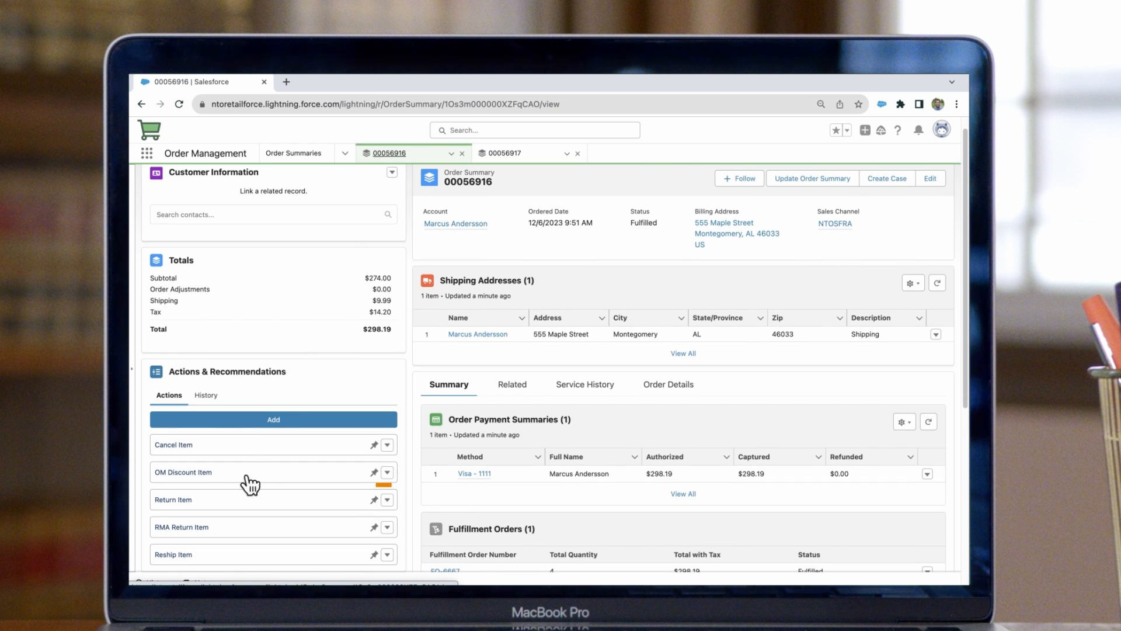
click(184, 471)
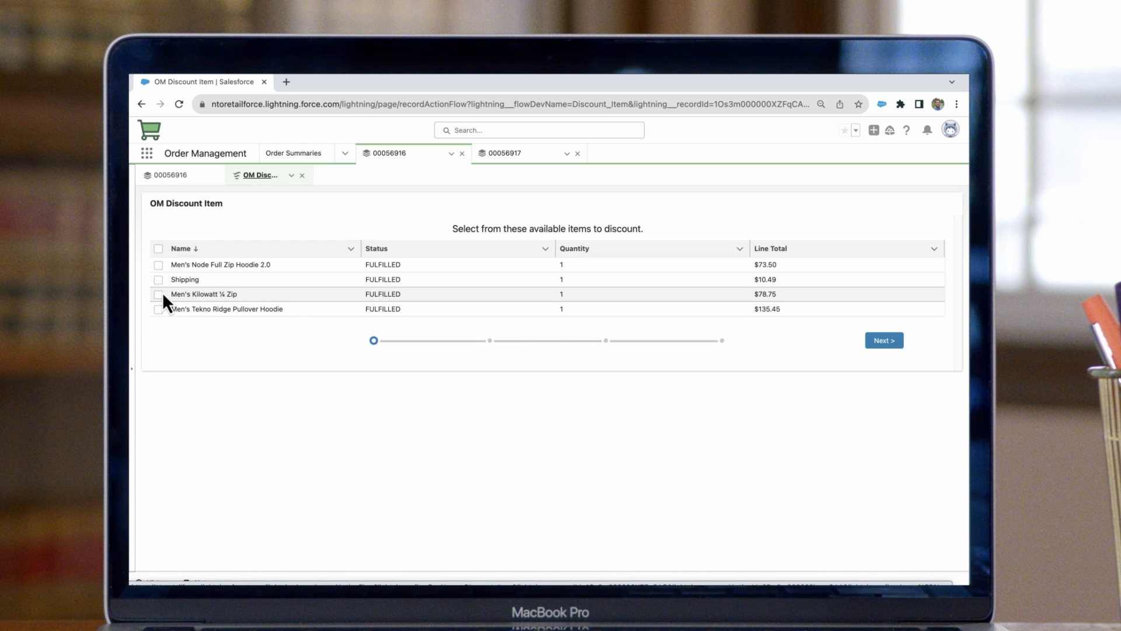
mouse_move(167, 306)
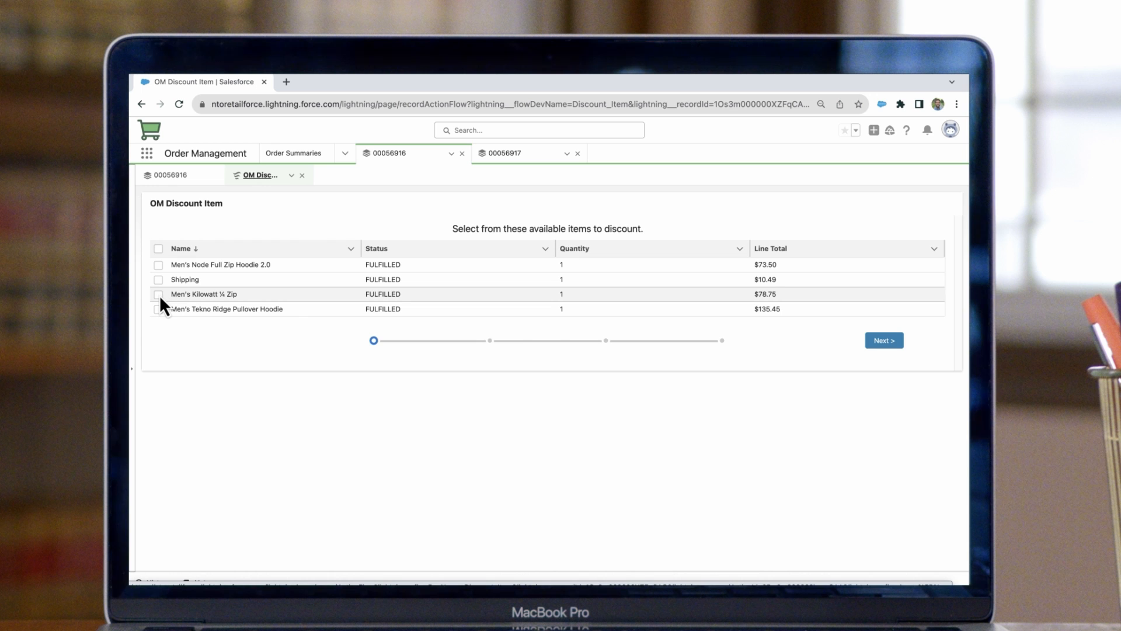
Step: Give Men's Kilowatt ¼ Zip a 20% Percent discount with reason Damaged and preview the -$15.75 refund
click(158, 294)
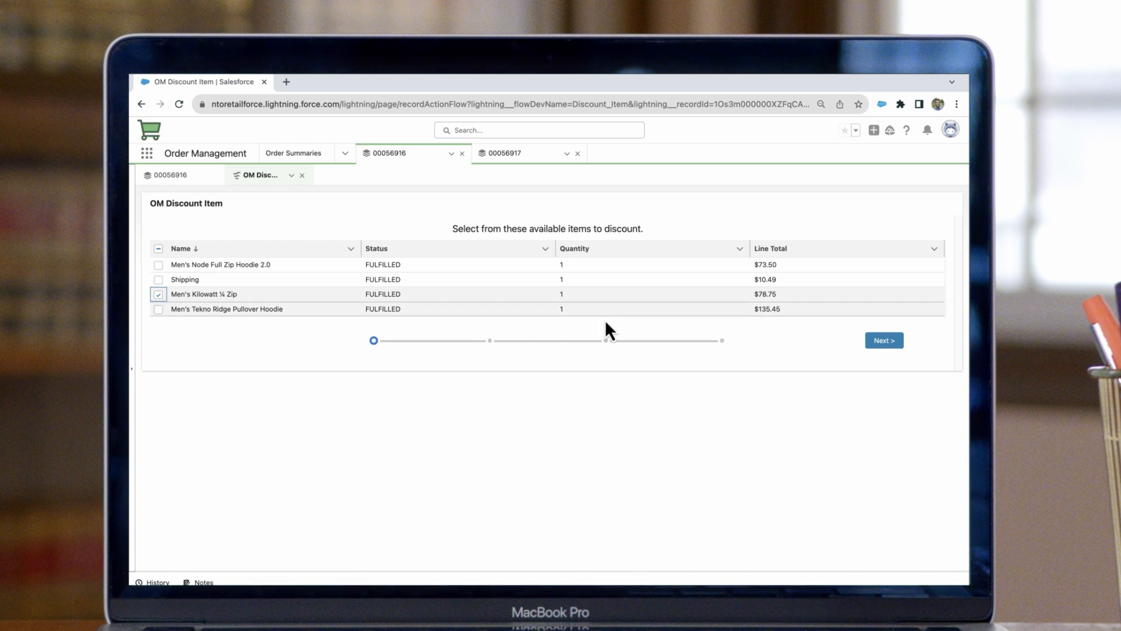
click(884, 340)
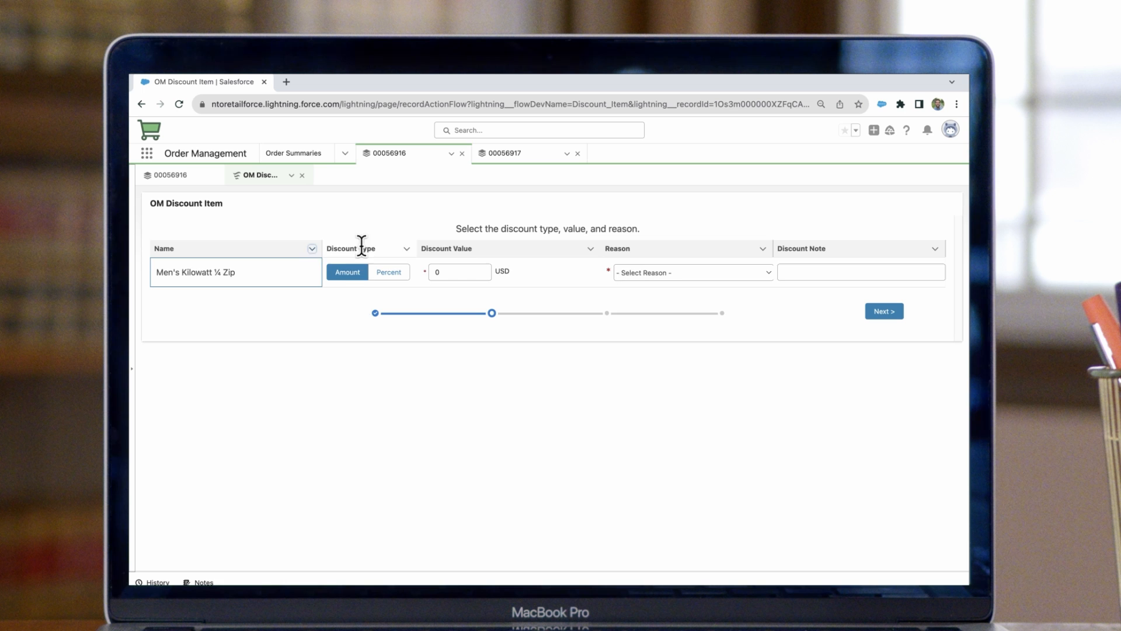
mouse_move(370, 295)
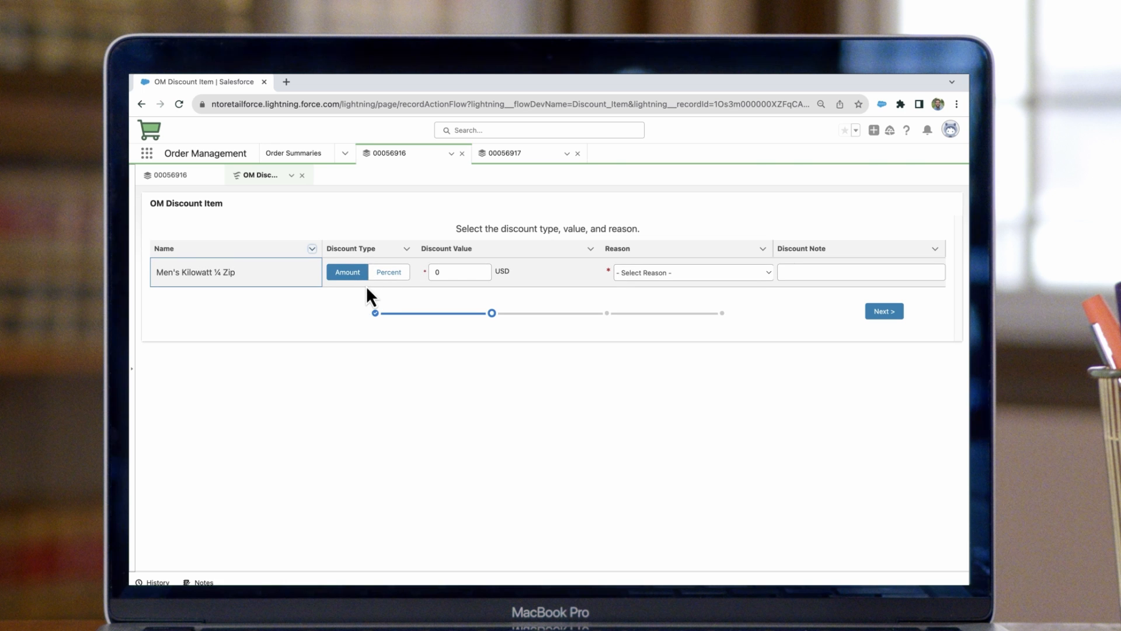
click(347, 272)
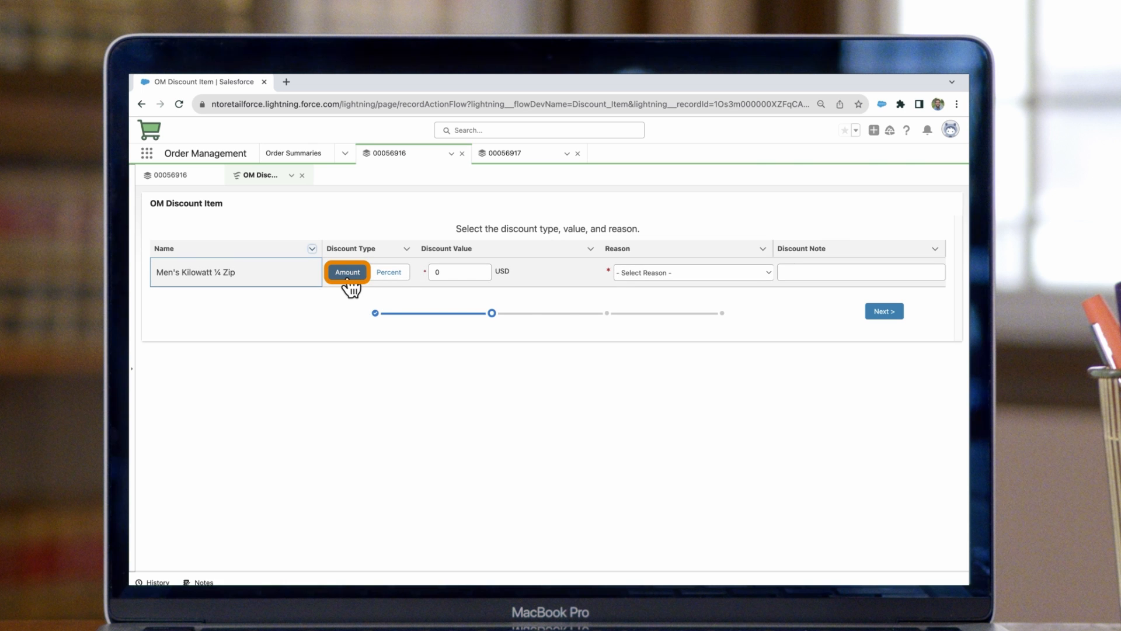
click(389, 272)
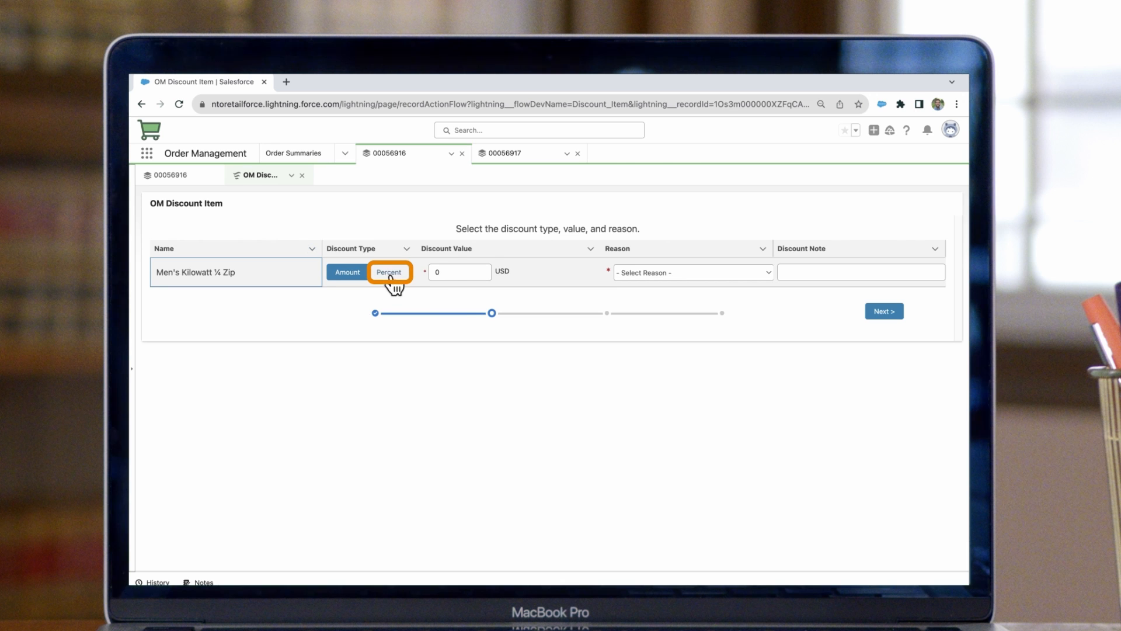
click(388, 272)
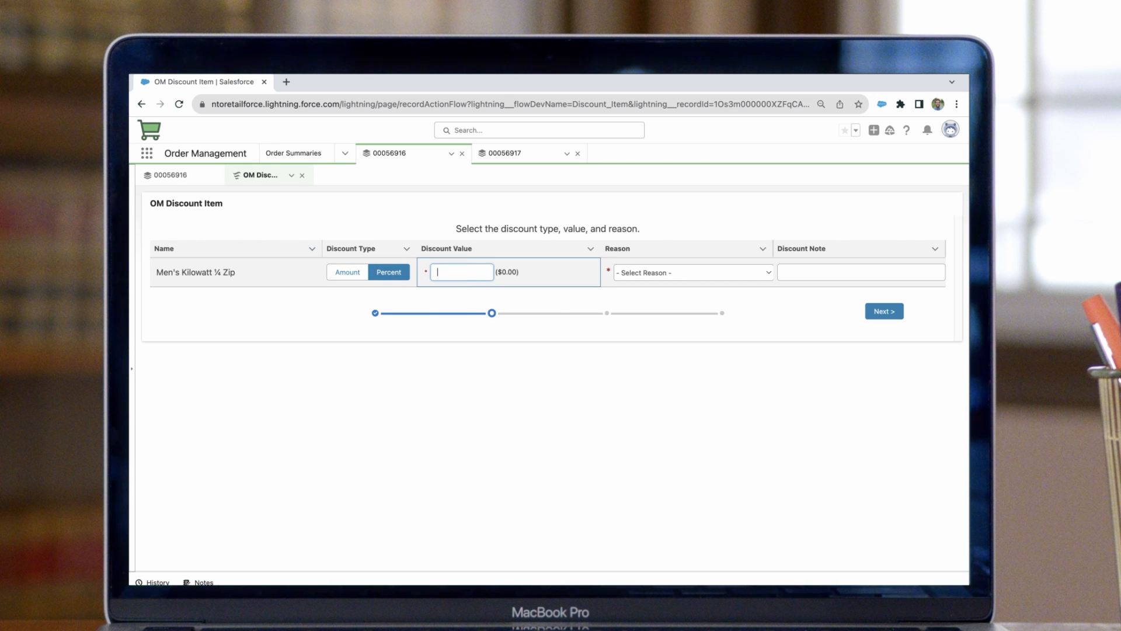
text(20.0%)
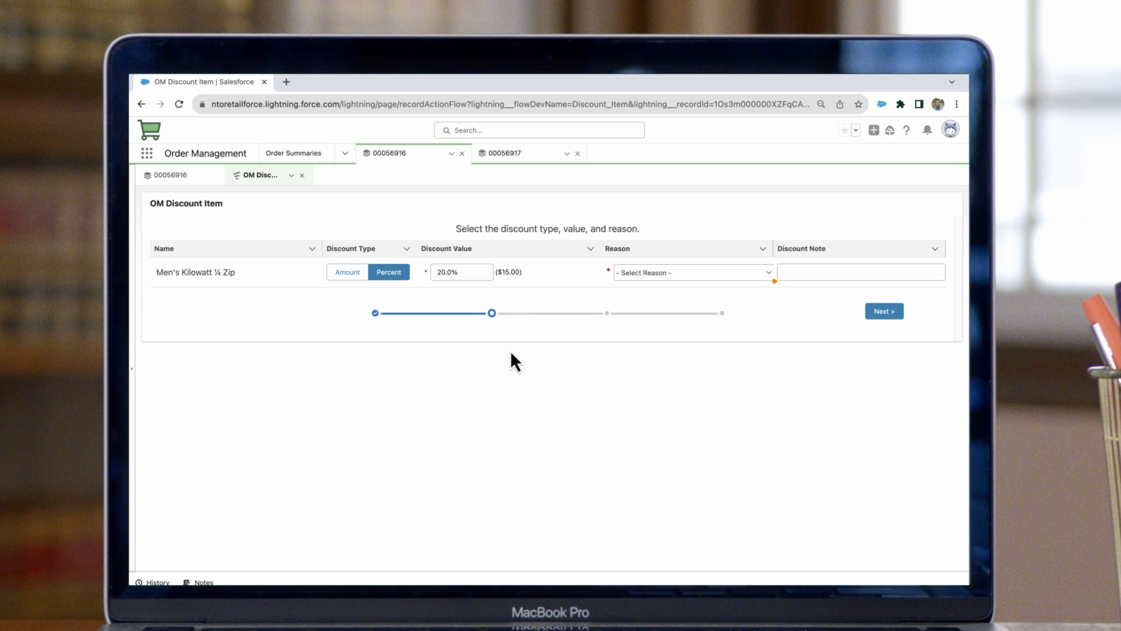
click(690, 272)
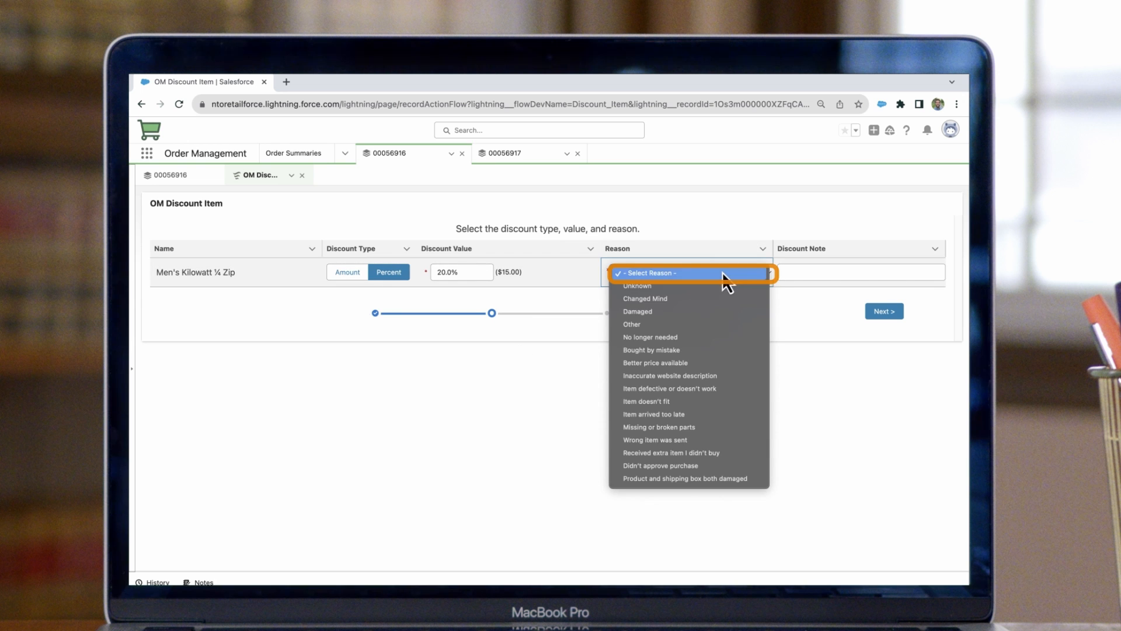
mouse_move(725, 336)
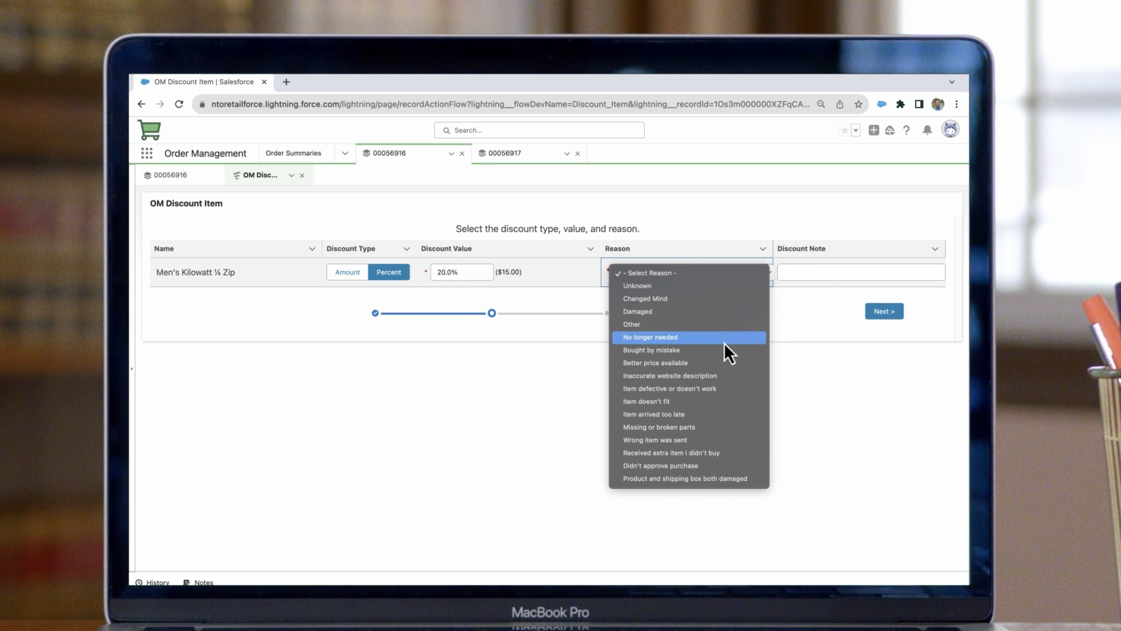
click(635, 310)
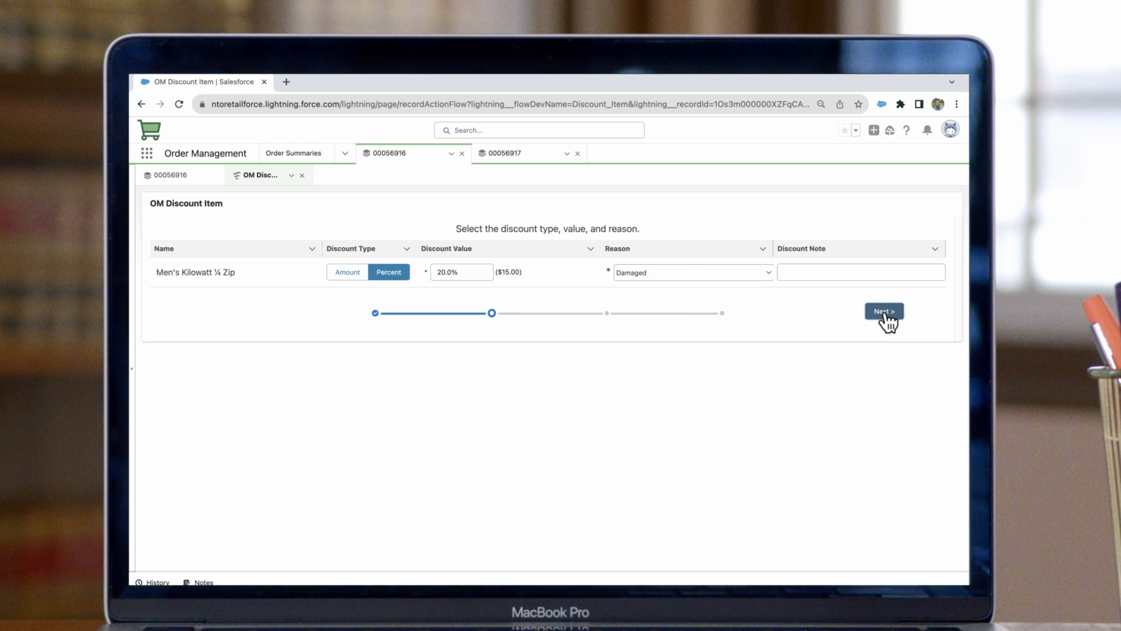
click(884, 311)
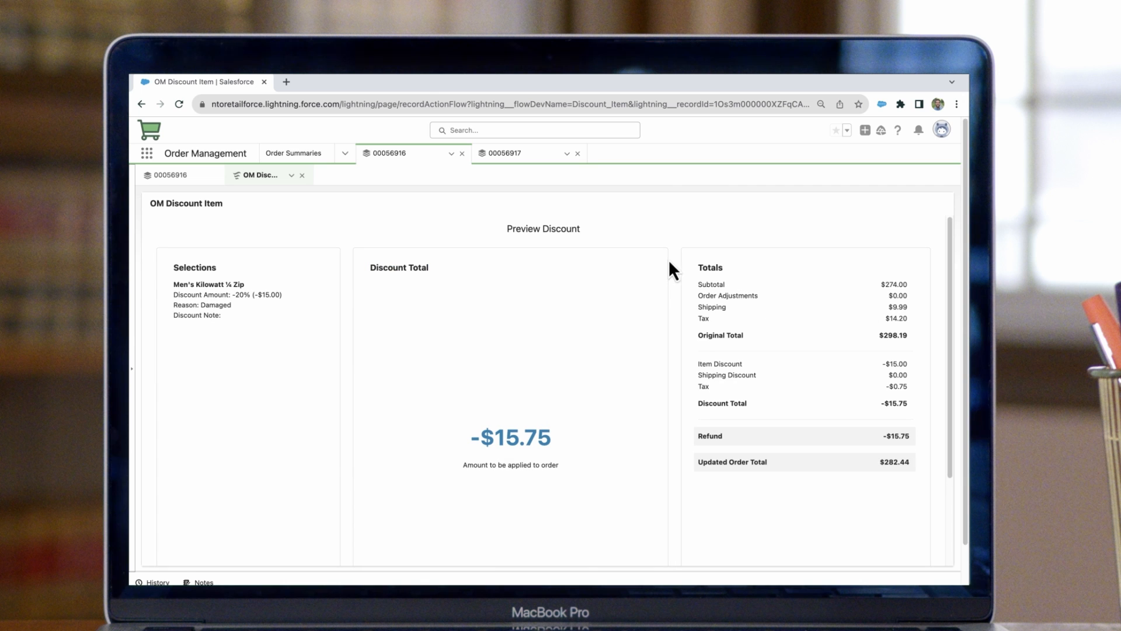
Step: Submit the Kilowatt ¼ Zip discount and finish back to order 00056916's summary
scroll(down, 3)
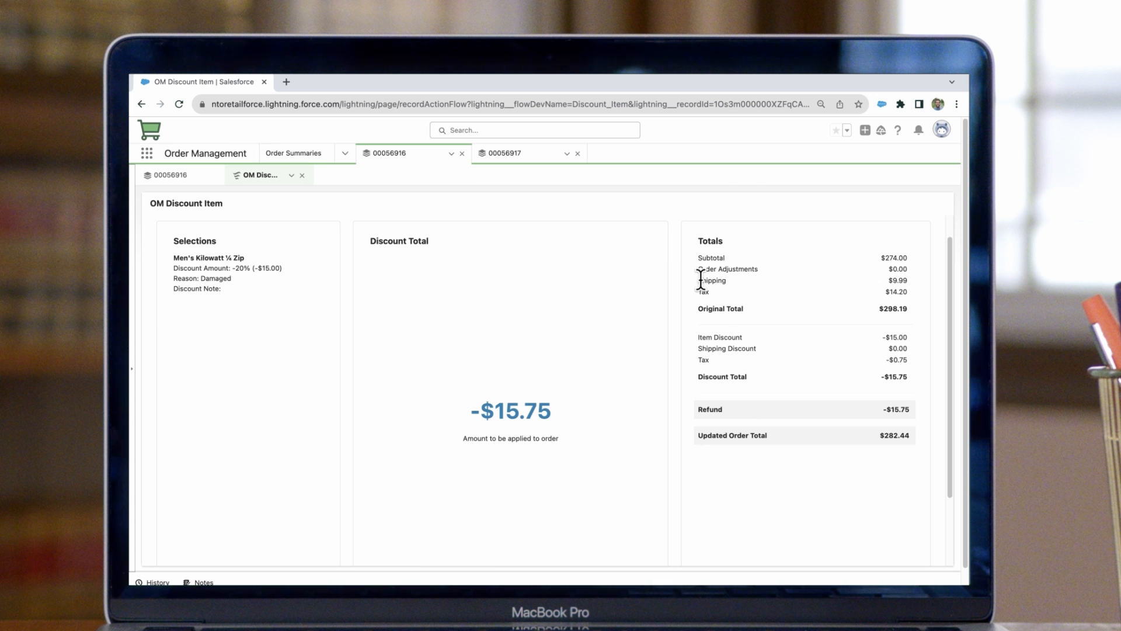
scroll(down, 3)
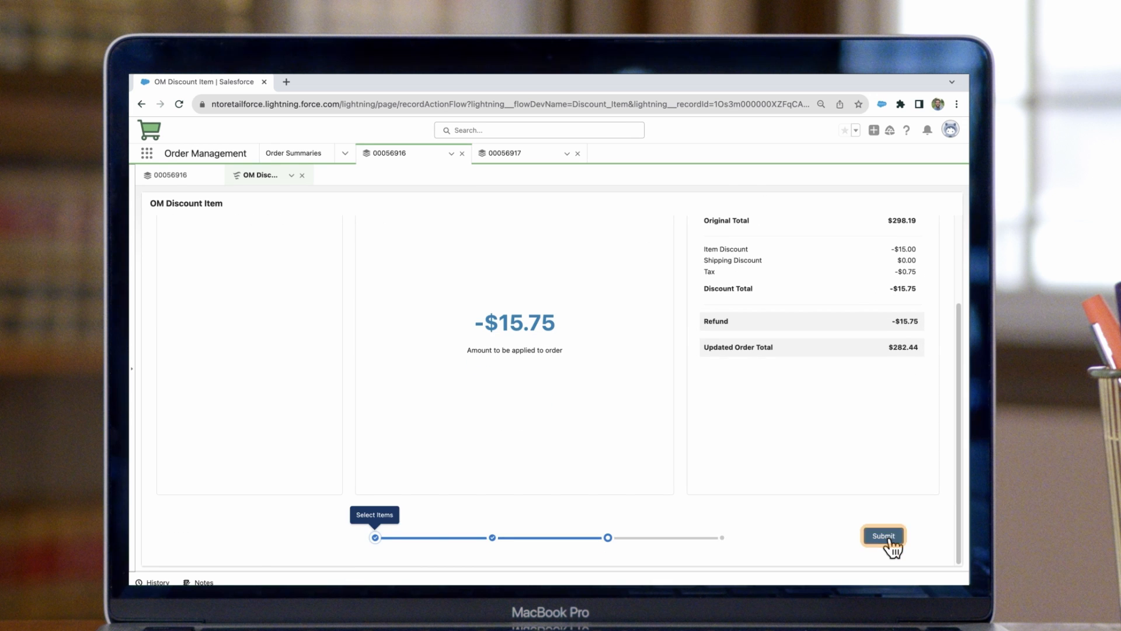
click(883, 536)
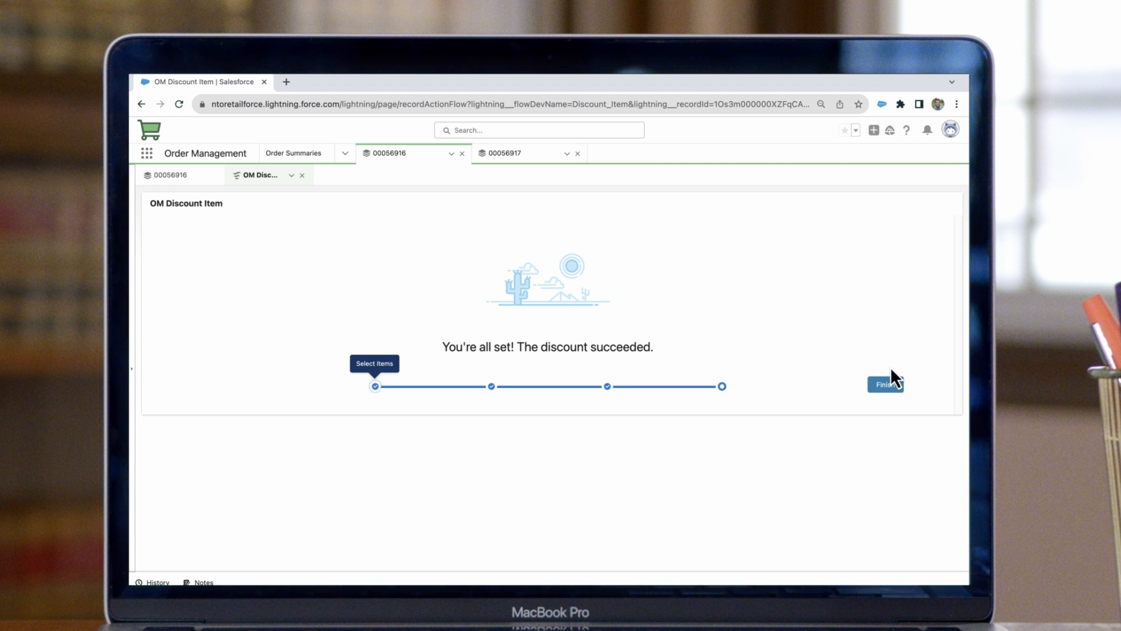
click(886, 384)
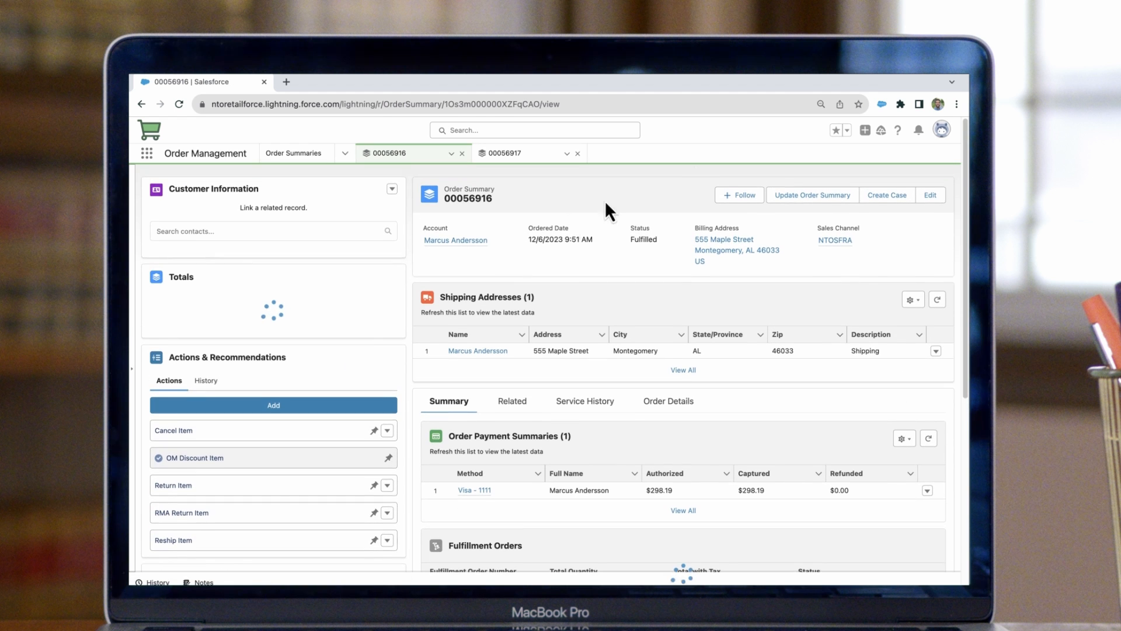
Step: Scroll order 00056916 toward the RMA Return Item action
scroll(down, 3)
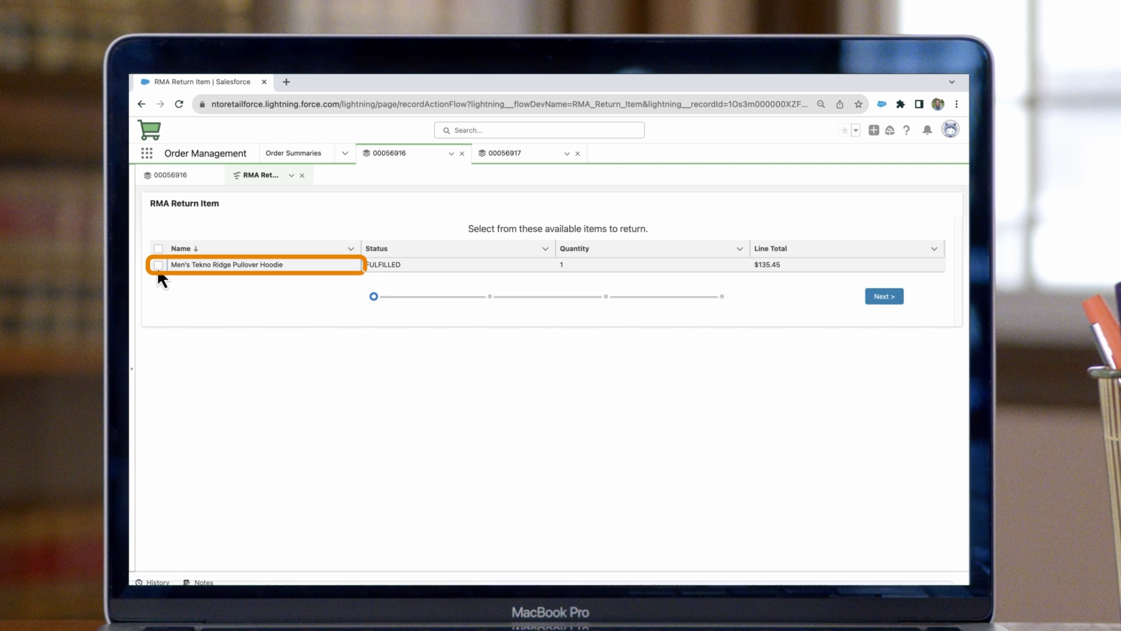
Step: Return the Men's Tekno Ridge Pullover Hoodie as Bought by mistake, leaving it Return Initiated
click(884, 295)
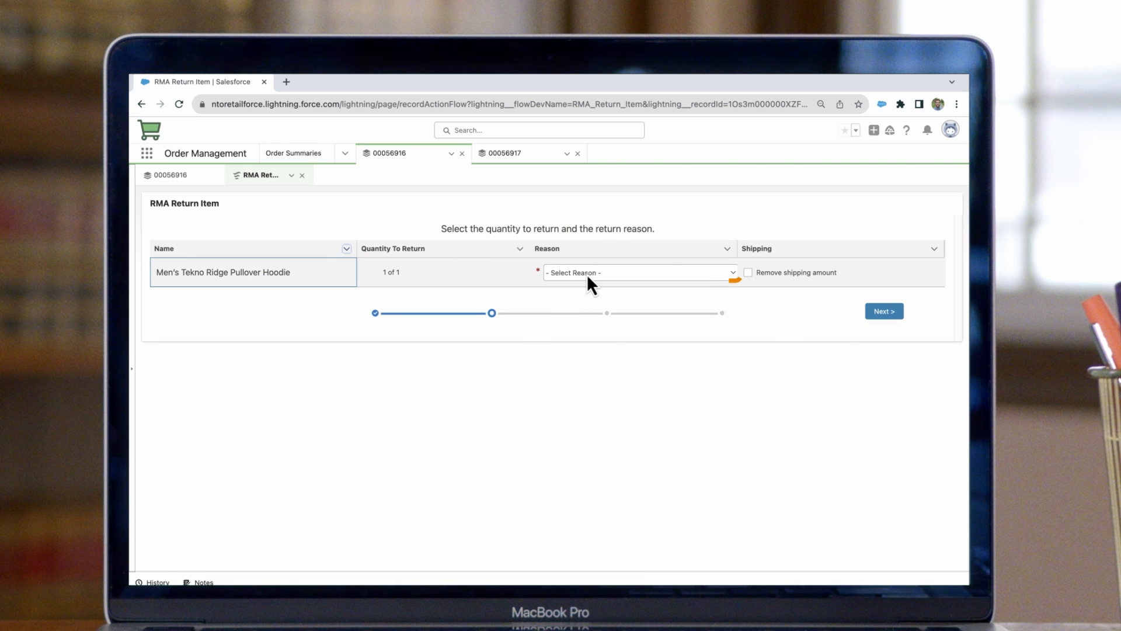
click(638, 272)
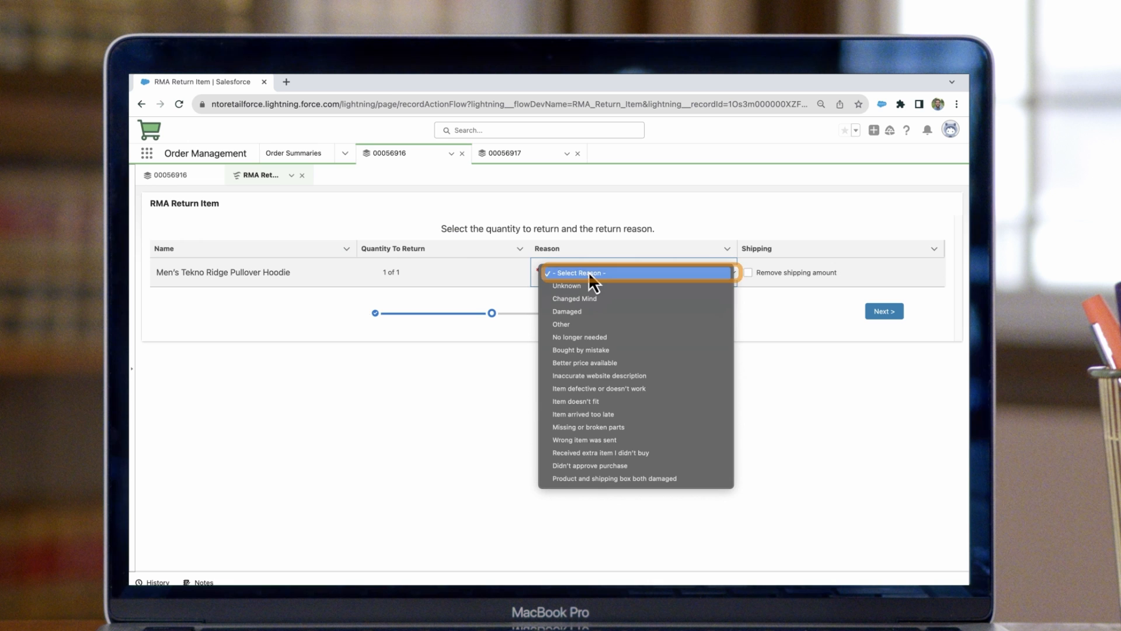
mouse_move(606, 297)
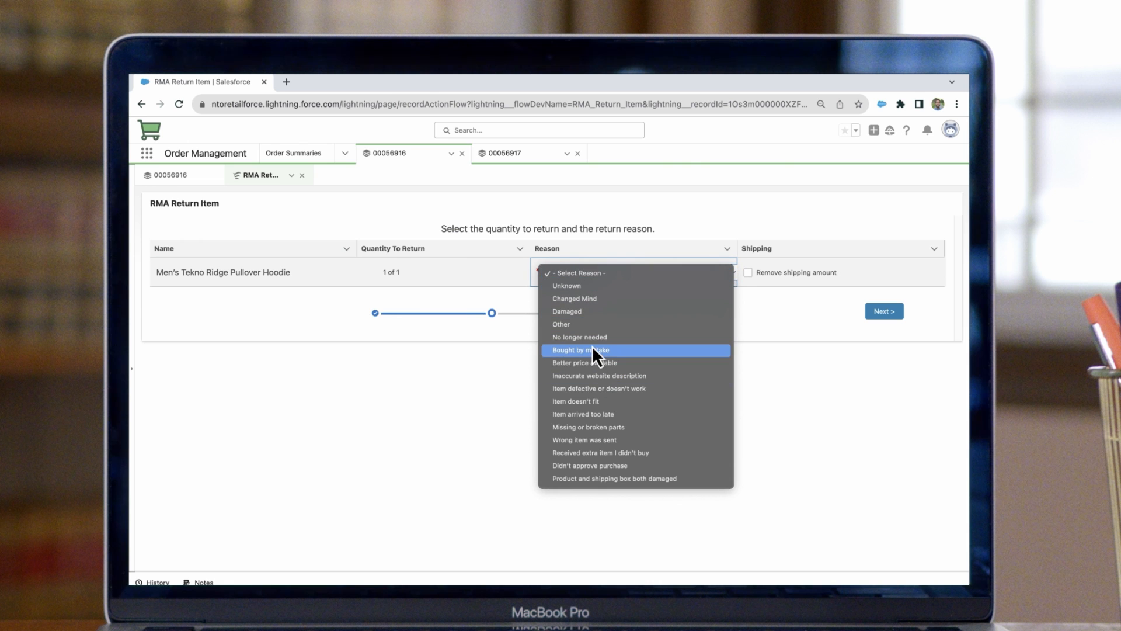
click(579, 349)
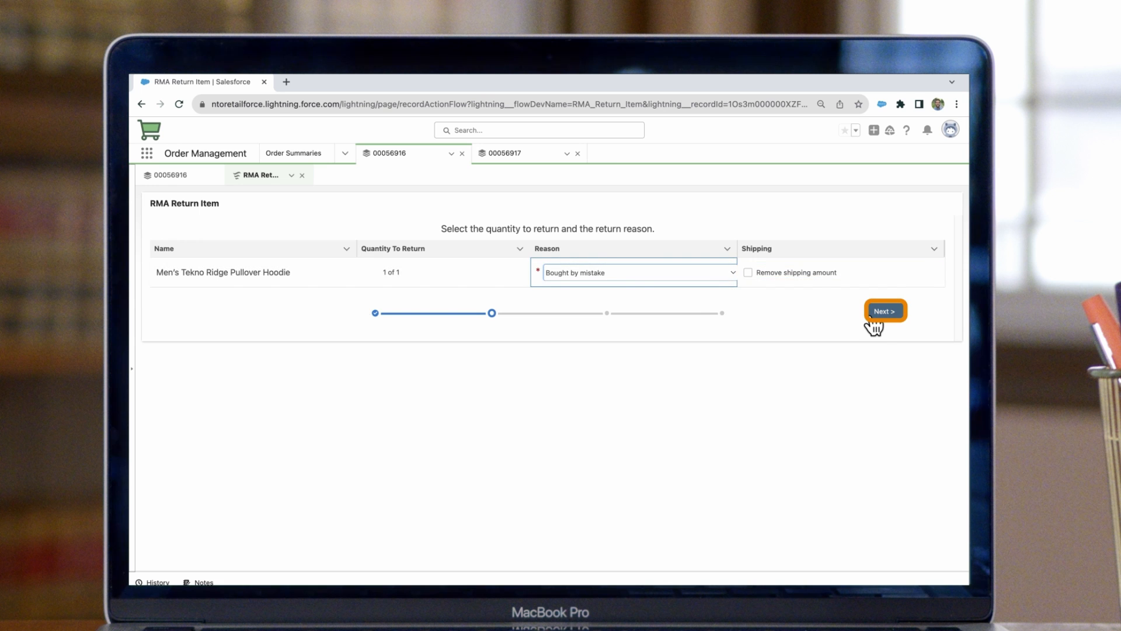
click(885, 310)
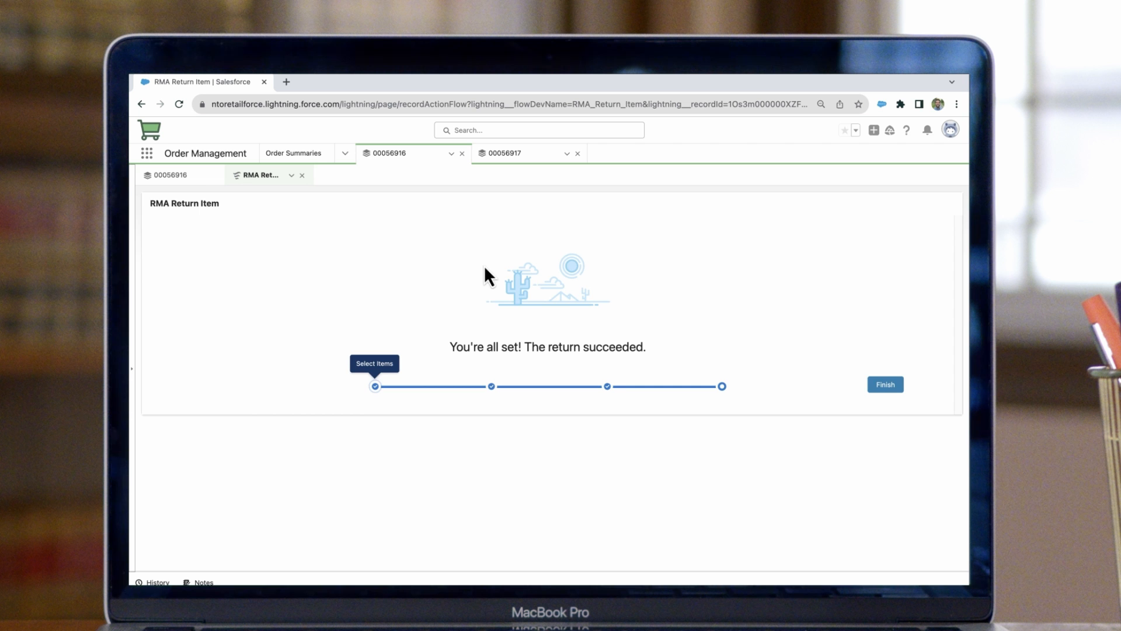
click(884, 384)
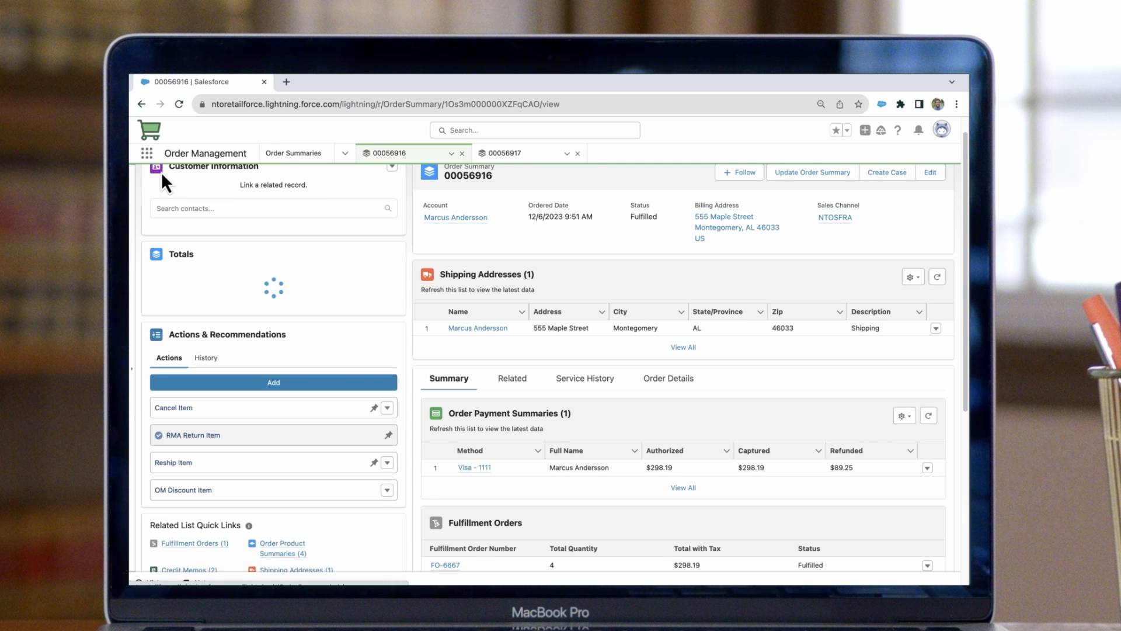
scroll(down, 3)
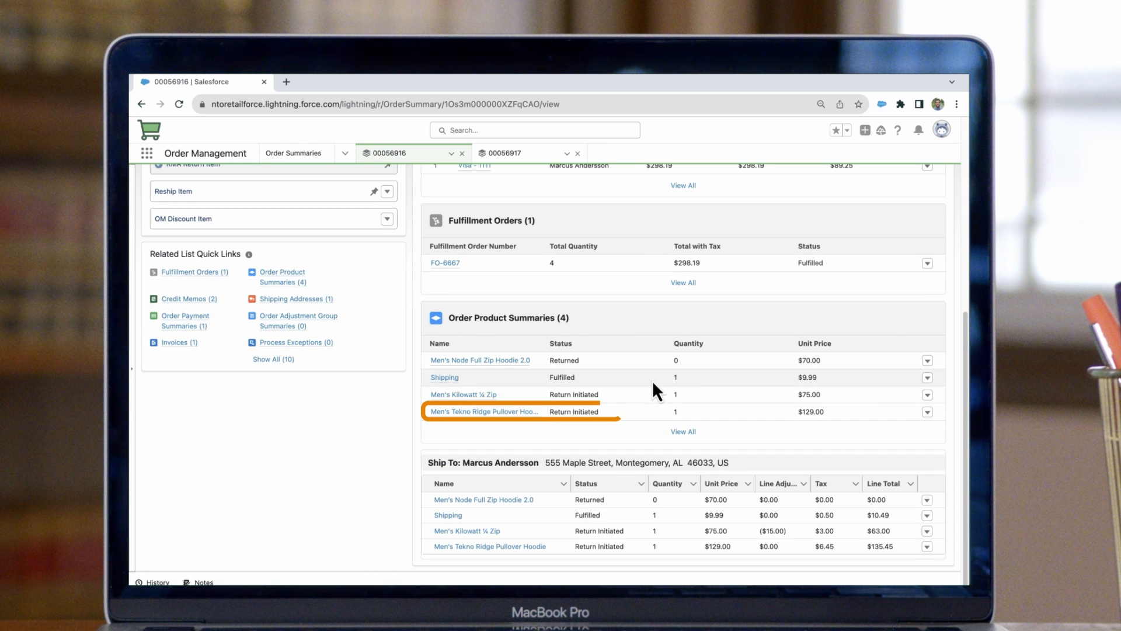